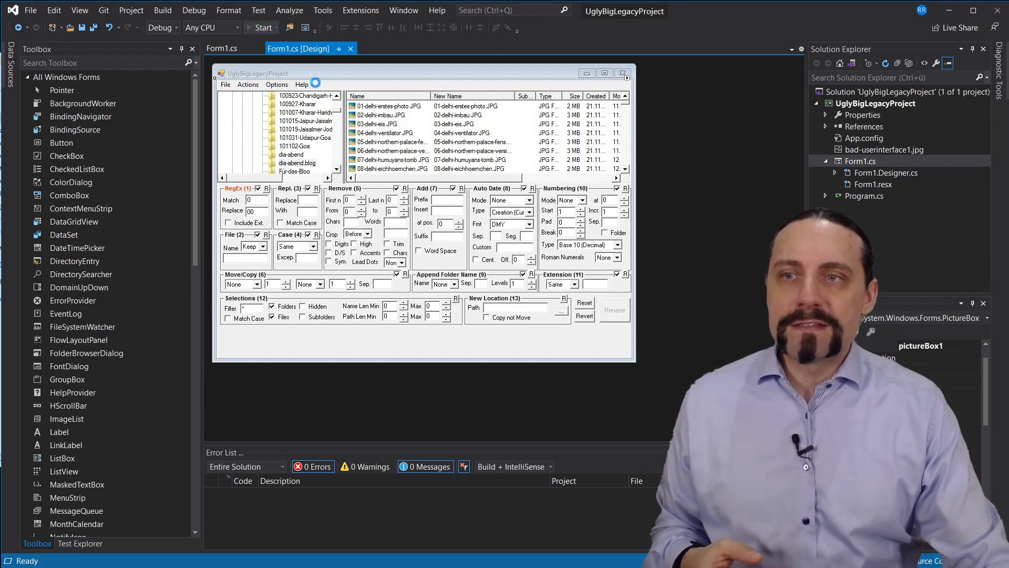
# - Run and close the legacy app, then start a Unit Test Project (.NET Framework) named UglyBigLegacyProjectTest
pyautogui.click(261, 27)
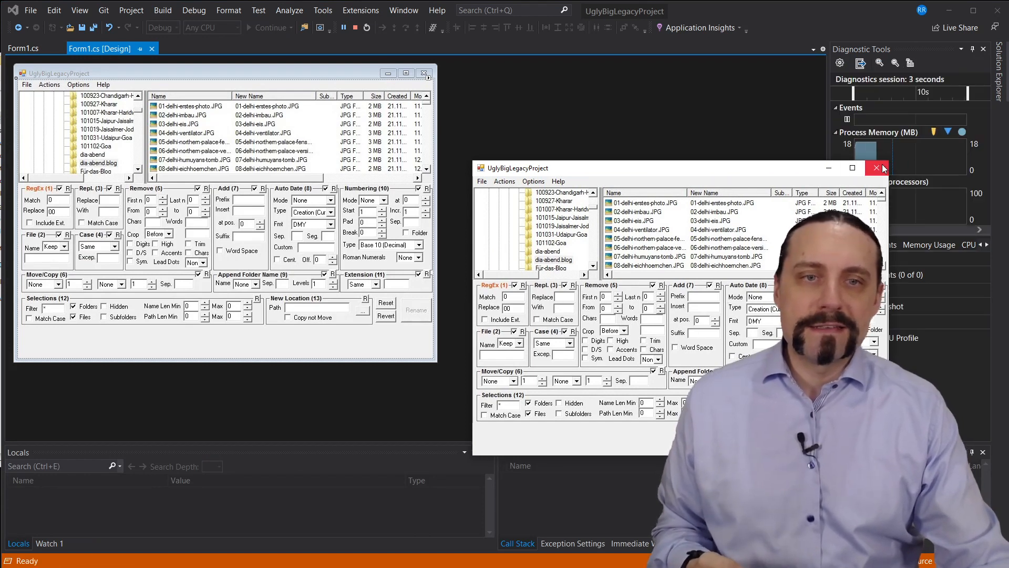
pyautogui.click(876, 168)
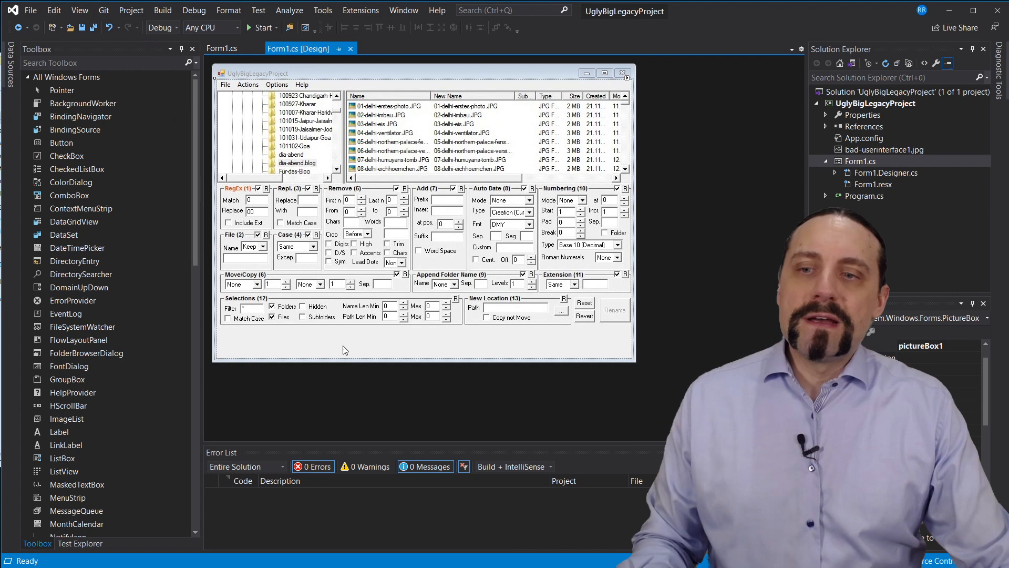
pyautogui.moveTo(329, 345)
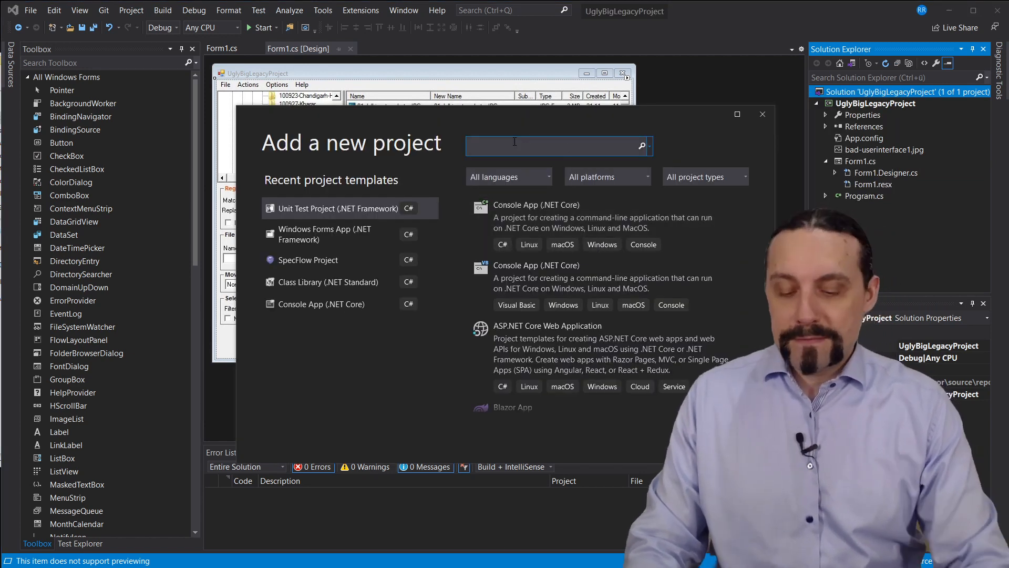
pyautogui.write('Unit')
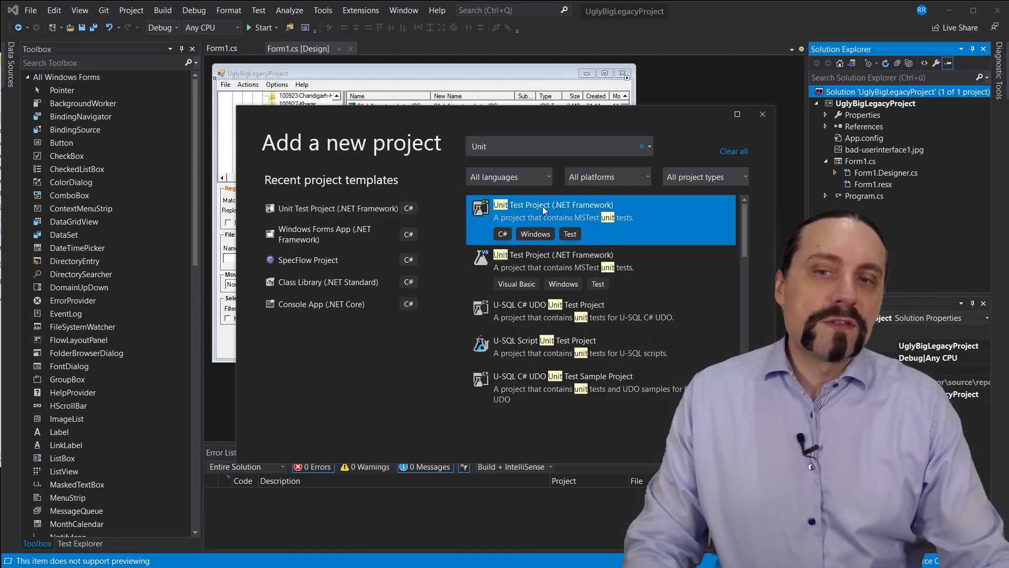
pyautogui.click(553, 204)
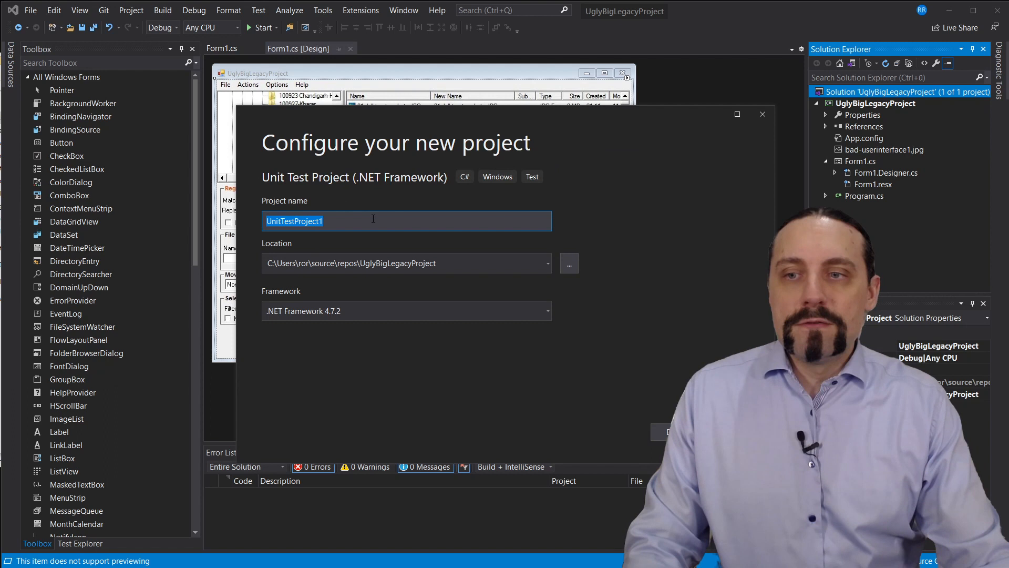
pyautogui.write('UglyBigLegacyProject')
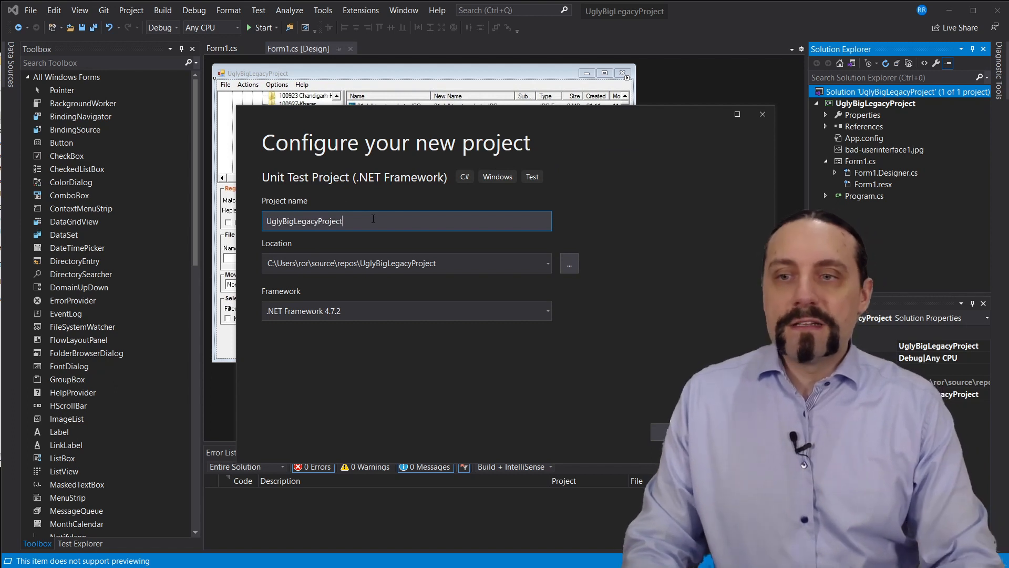
pyautogui.write('Tes')
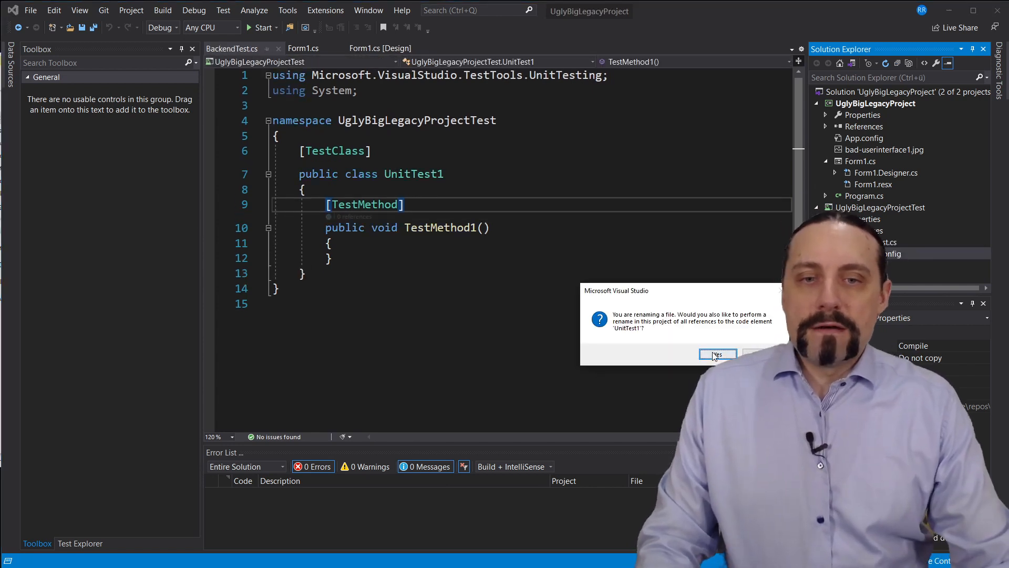
# - Rename UnitTest1 references to BackendTest and rename the test method to Backend_OnClick_HelloWorld
pyautogui.click(718, 354)
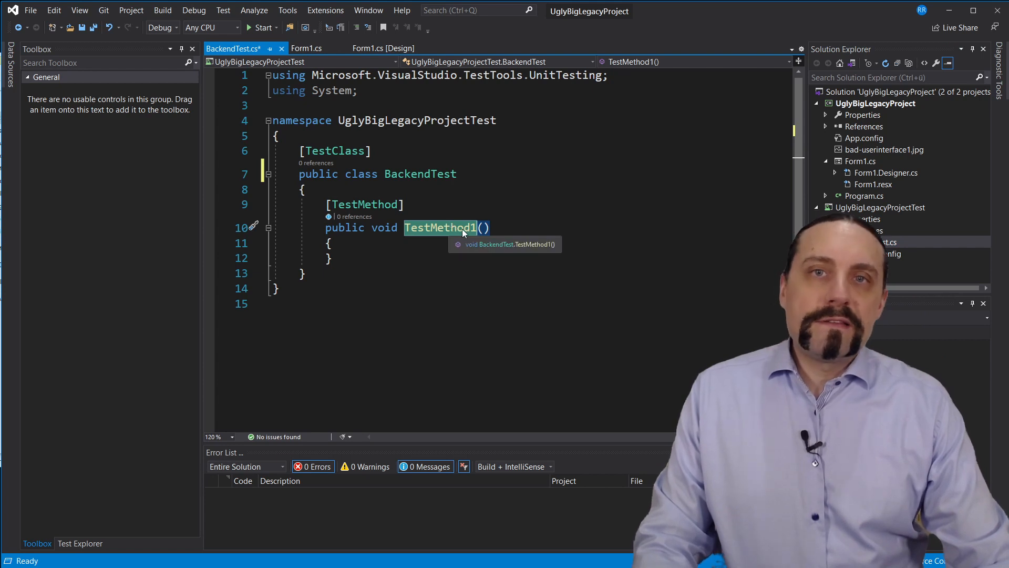
pyautogui.write('Backend_C')
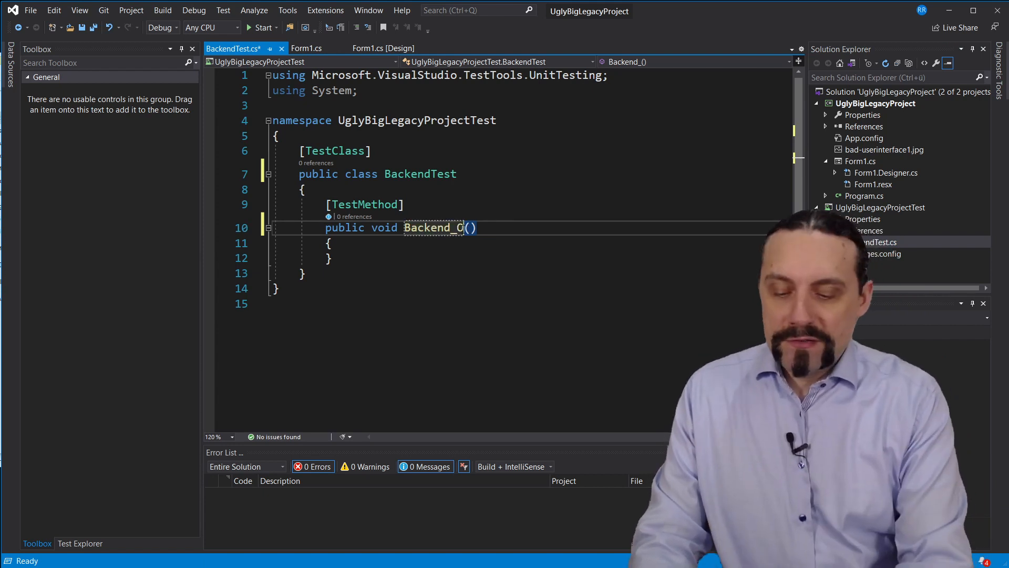
pyautogui.write('nClick')
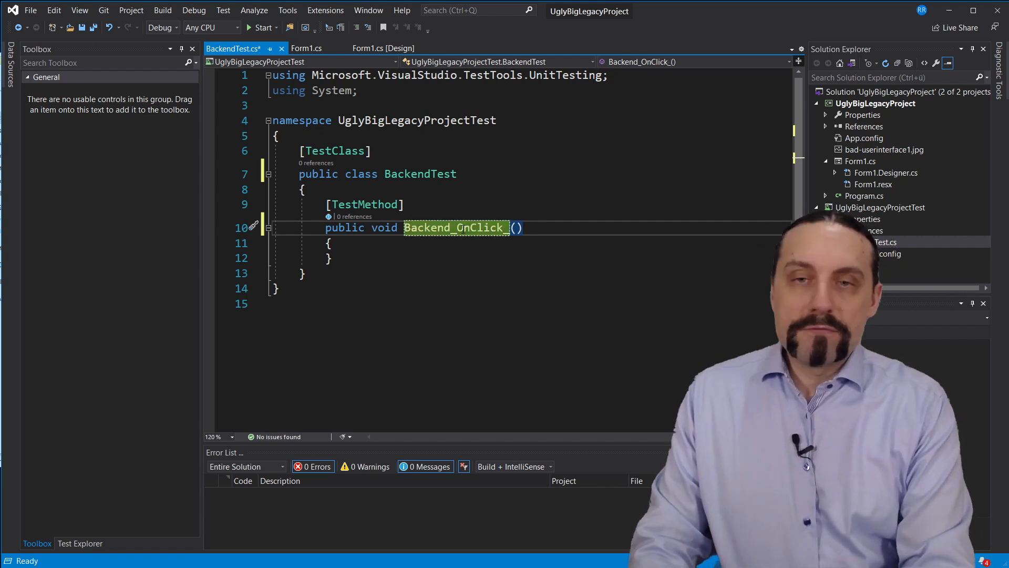
pyautogui.write('_HelloWo')
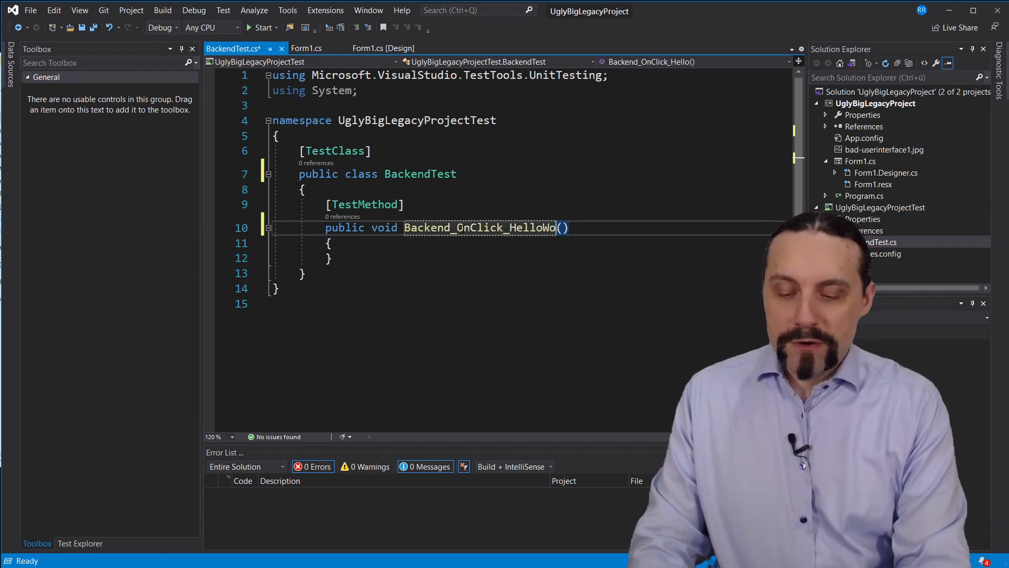
pyautogui.write('rld')
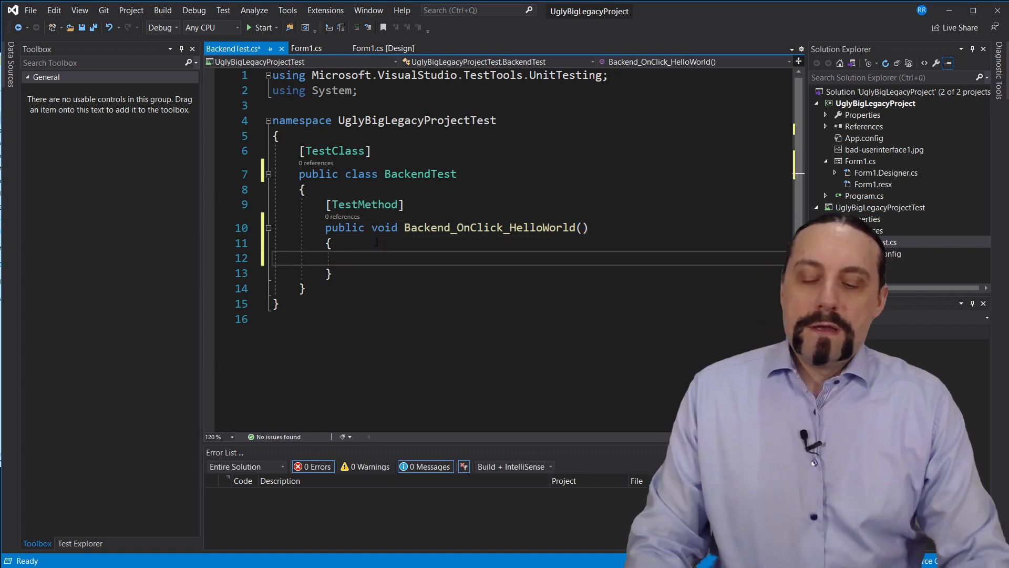
# - Add // Arrange, // Act and // Assert comment lines, then select UglyBigLegacyProject
pyautogui.write('//')
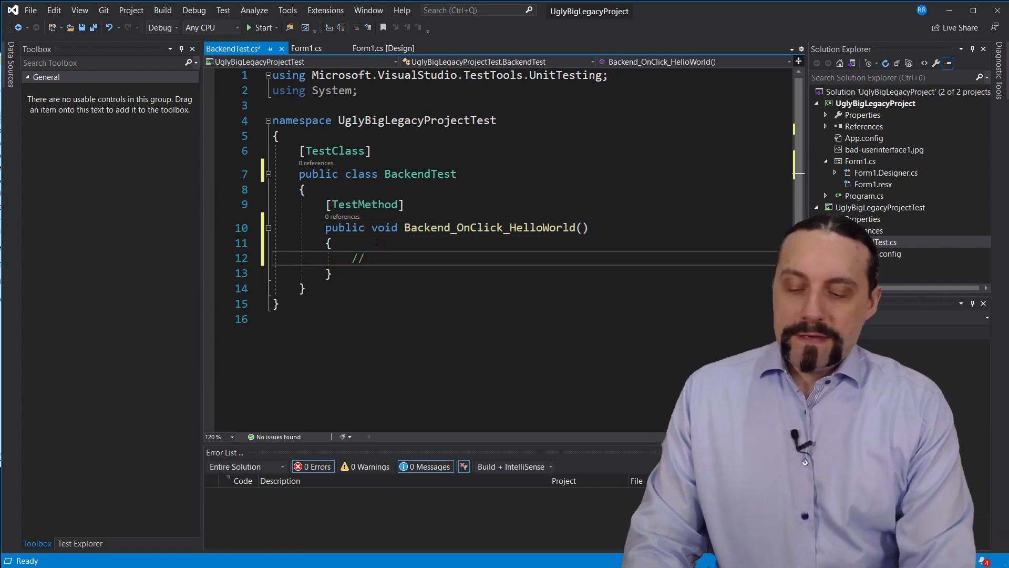
pyautogui.write('Arrange')
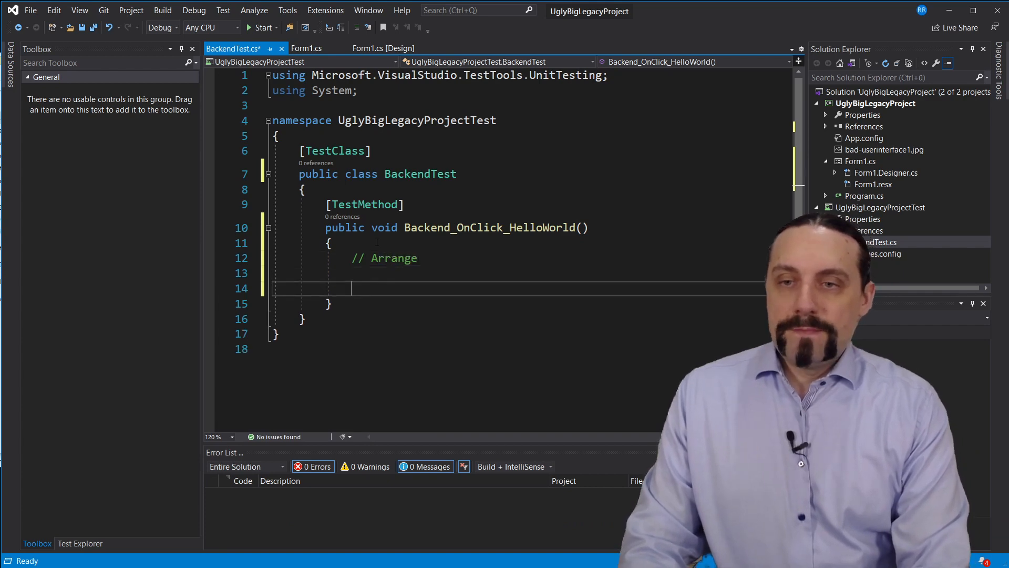
pyautogui.write('// Act')
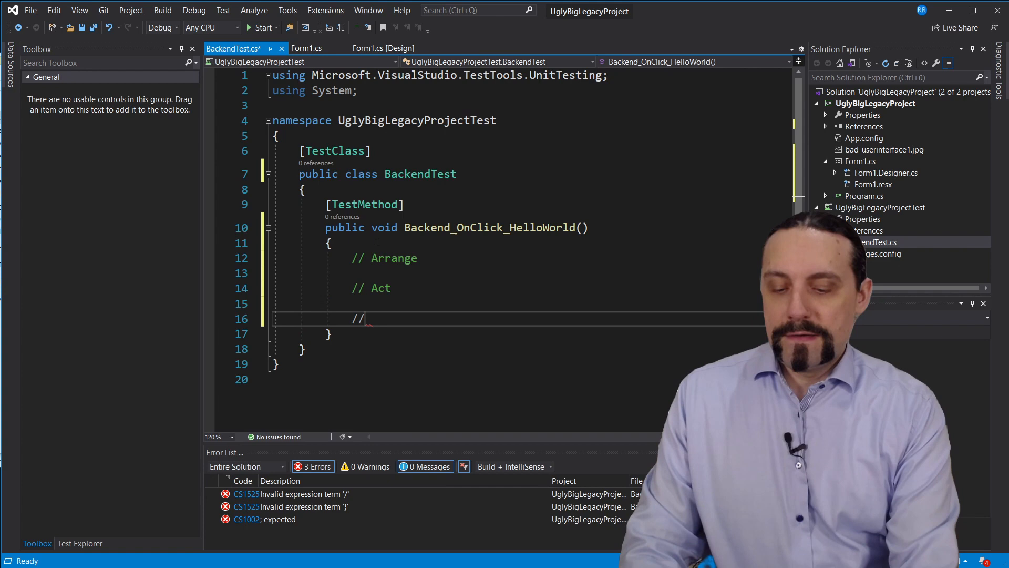
pyautogui.write('Assert')
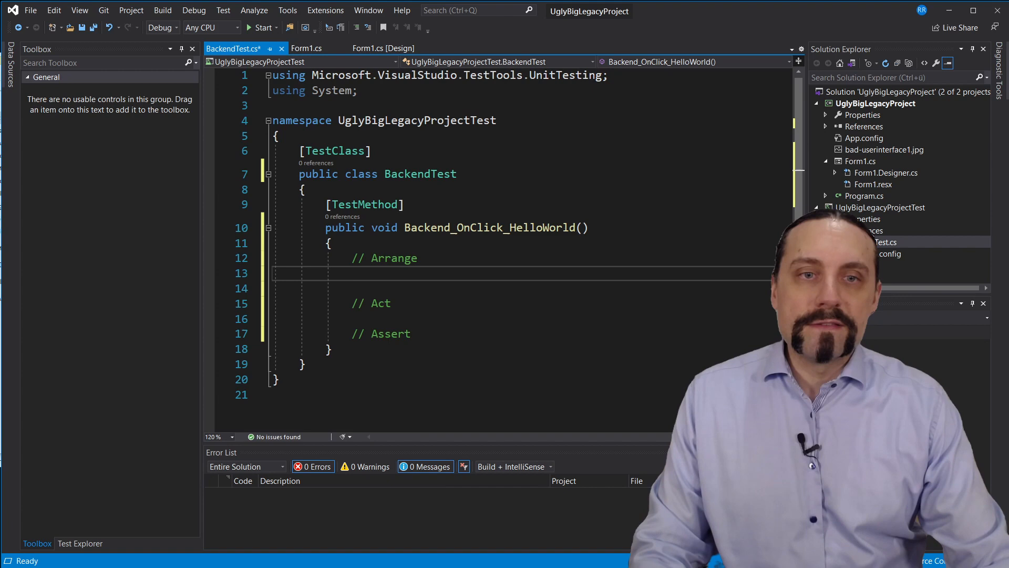
pyautogui.click(876, 103)
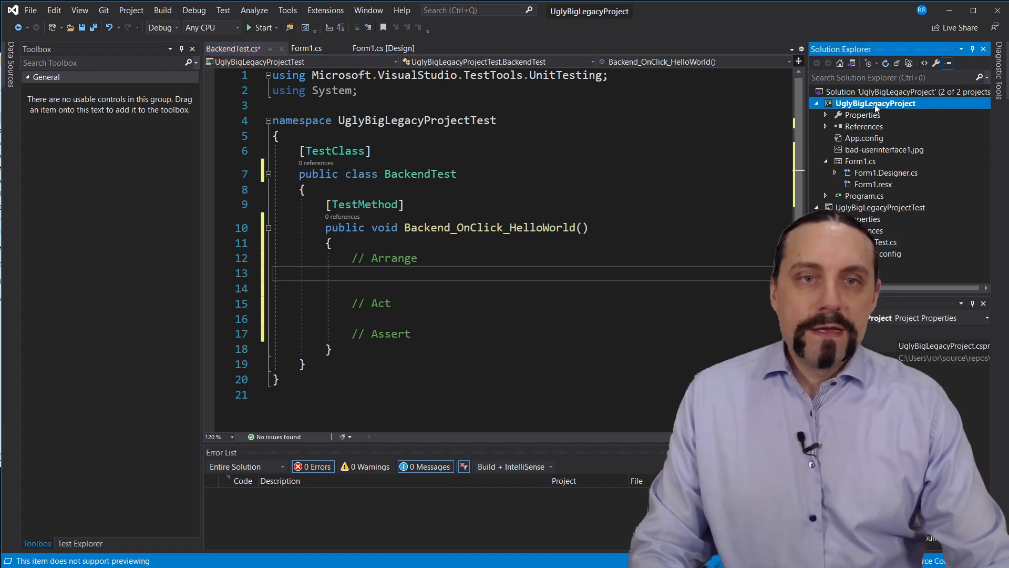
# - Add a class to UglyBigLegacyProject, rename it Backend.cs with references, and make it public
pyautogui.rightClick(875, 103)
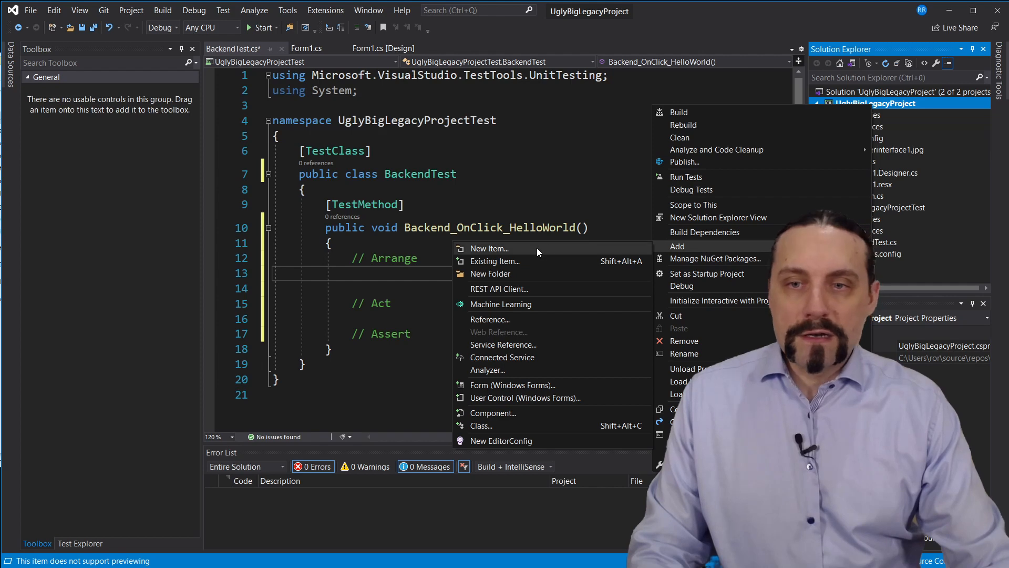
pyautogui.click(489, 248)
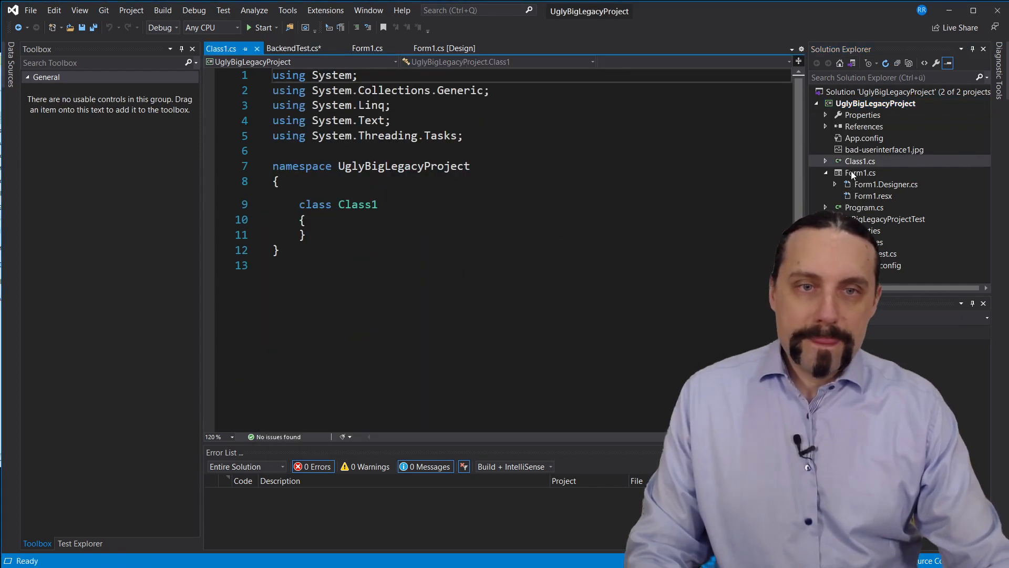
pyautogui.click(859, 161)
pyautogui.write('Backend')
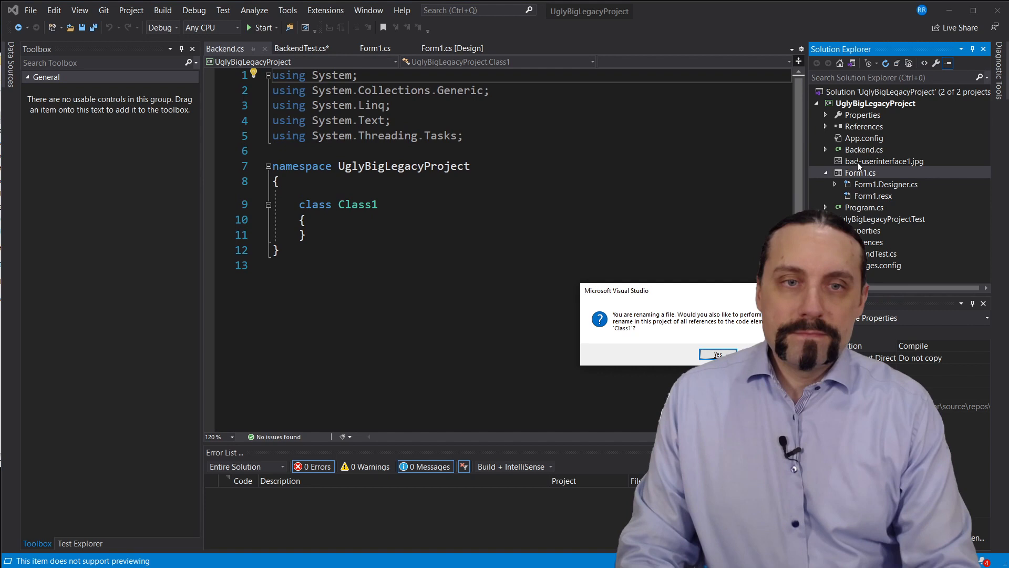
pyautogui.click(718, 354)
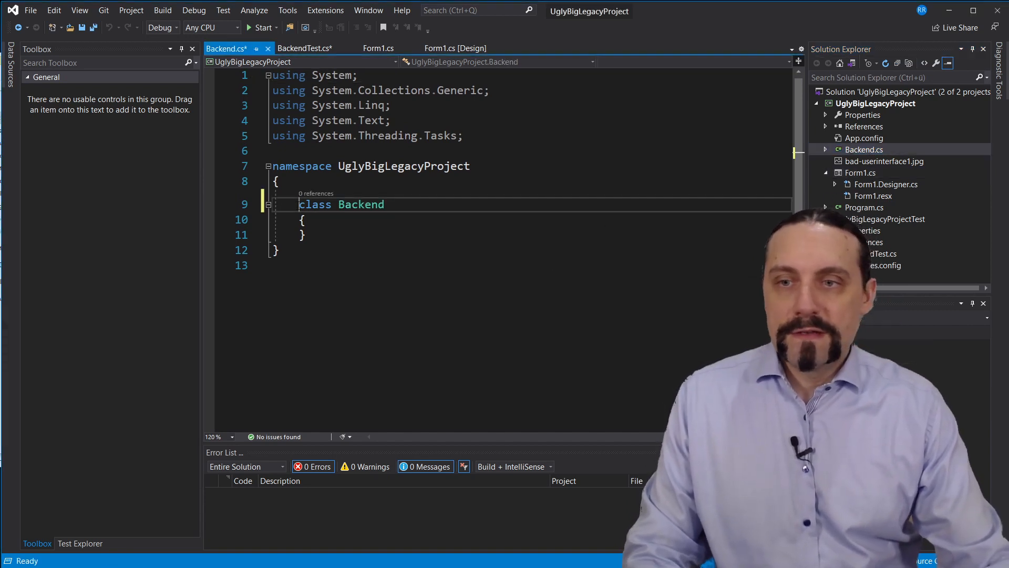
pyautogui.write('public')
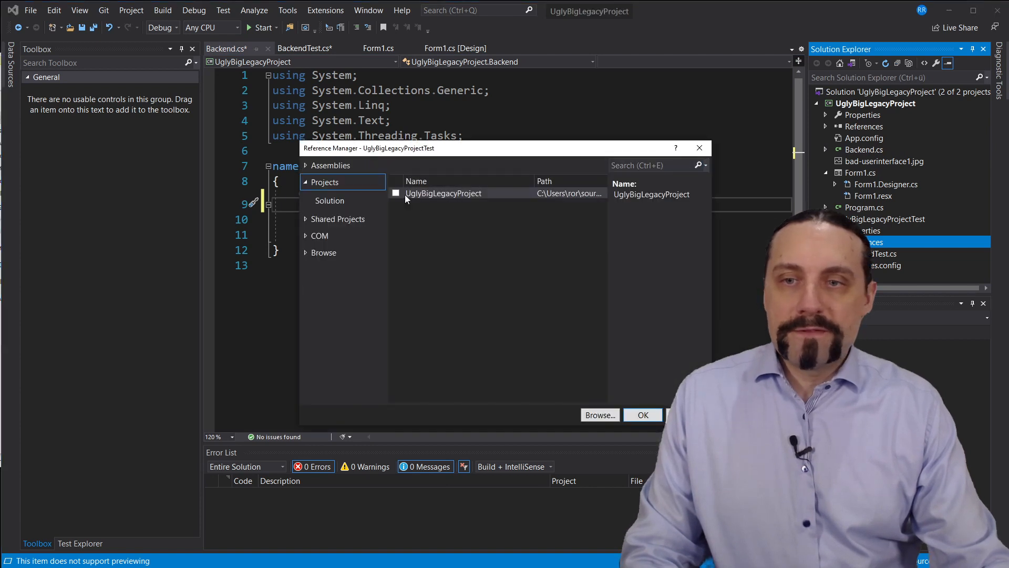
# - Reference UglyBigLegacyProject from the test project and return to BackendTest.cs
pyautogui.click(396, 193)
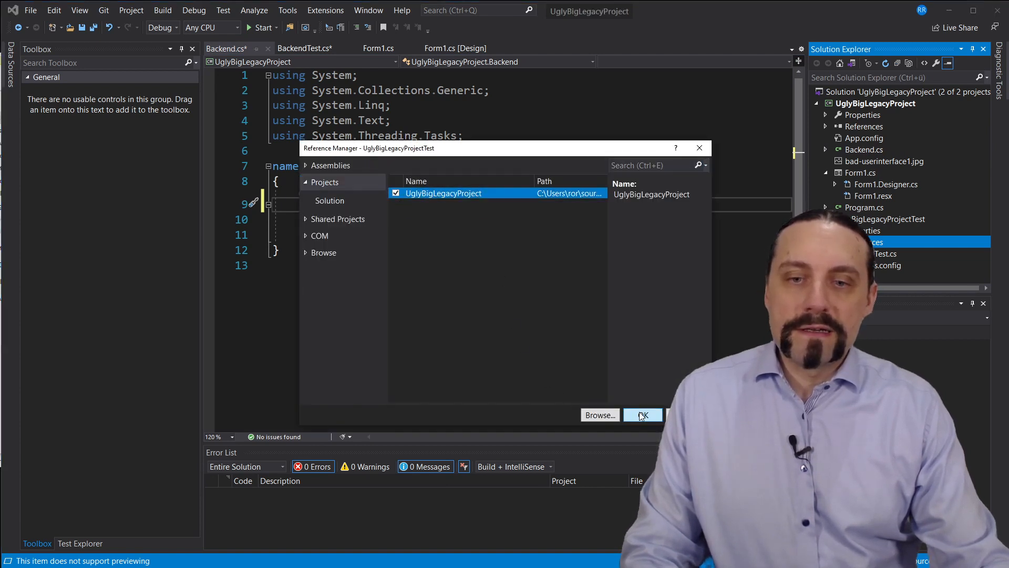
pyautogui.click(643, 414)
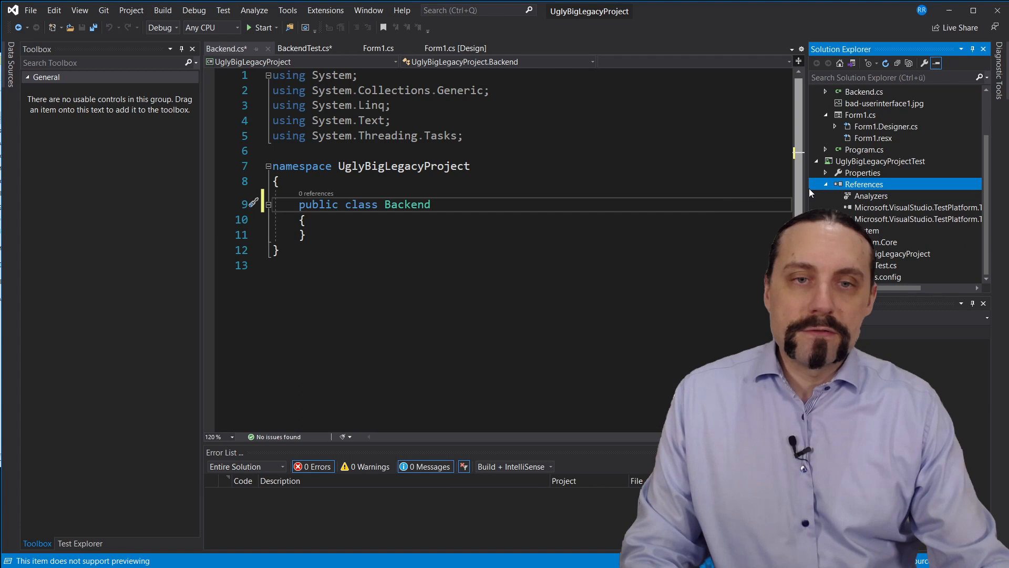
pyautogui.click(305, 47)
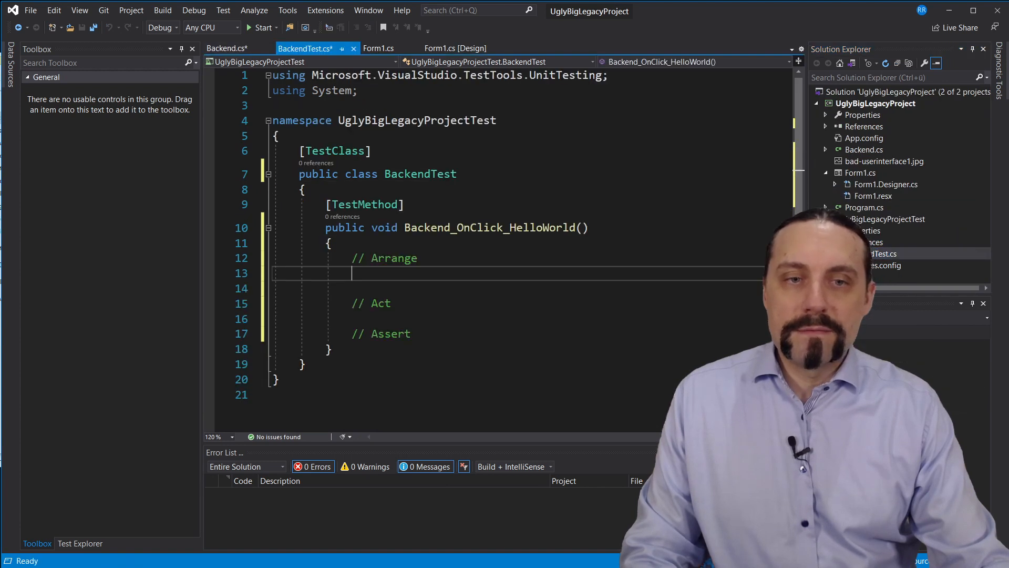
# - Write the Arrange and Act code: var backend = new Backend(); backend.OnClick()
pyautogui.write('var')
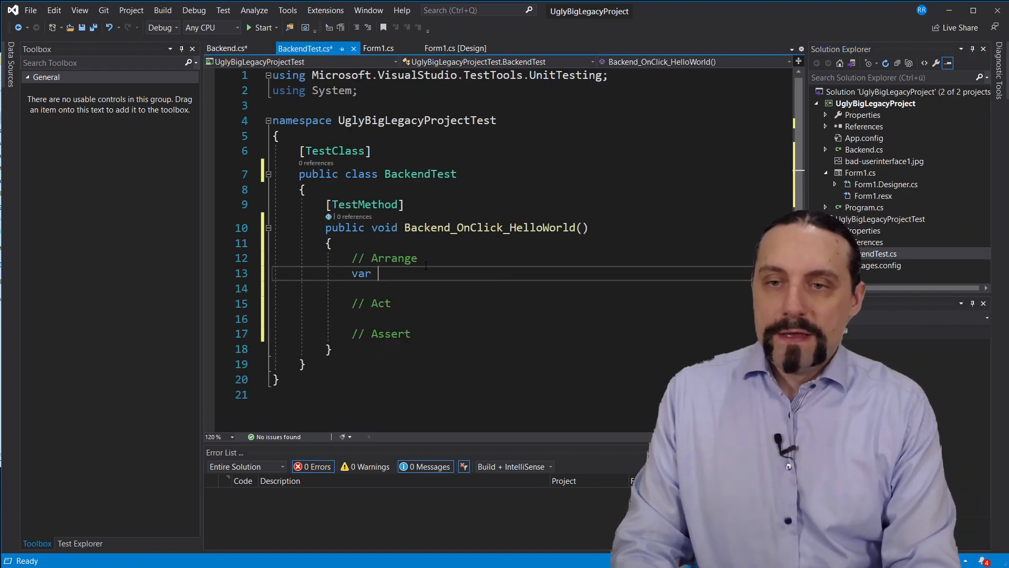
pyautogui.write('backed')
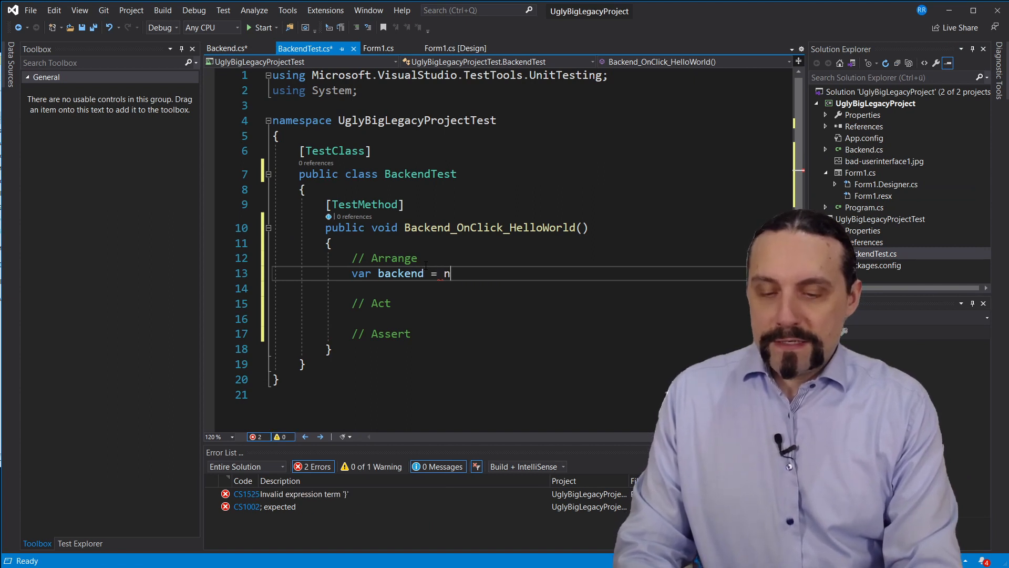
pyautogui.write('ew Backend();')
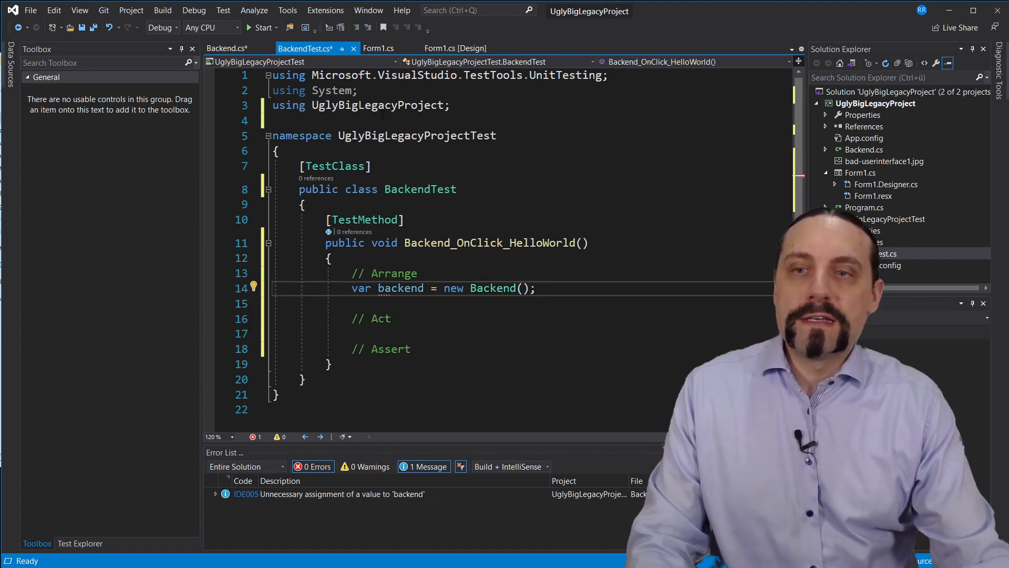
pyautogui.doubleClick(401, 289)
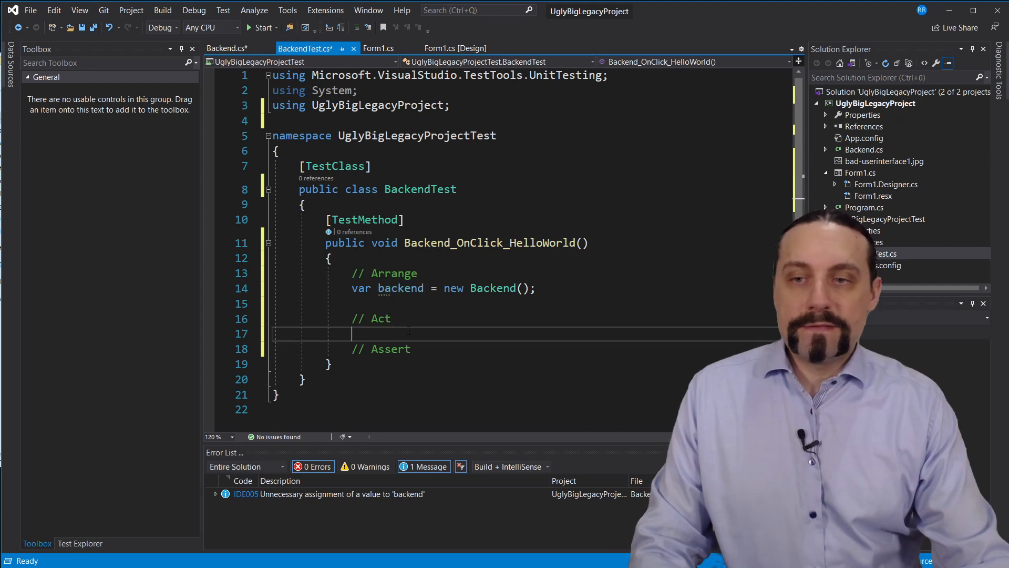
pyautogui.write('backend')
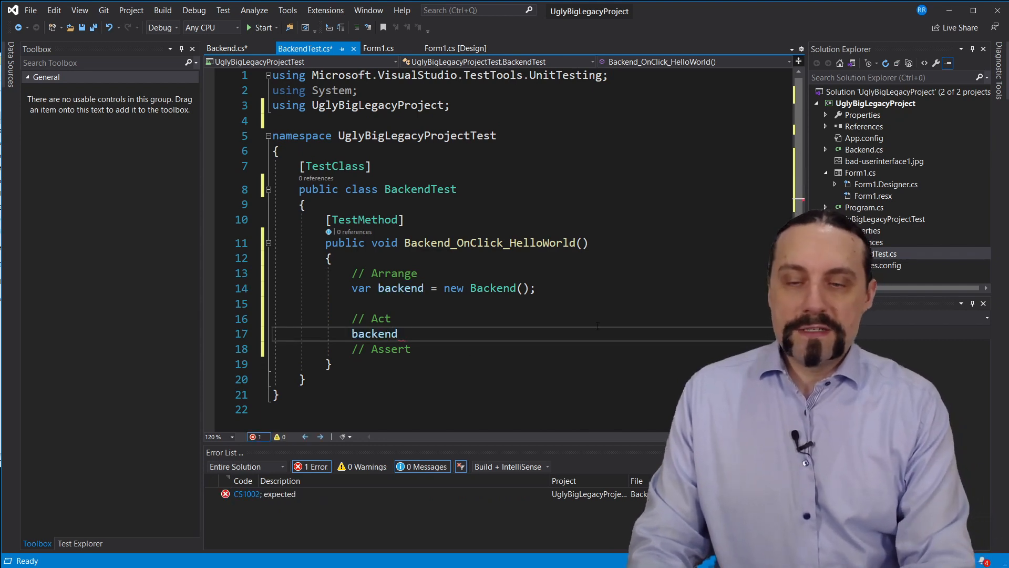
pyautogui.write('.On')
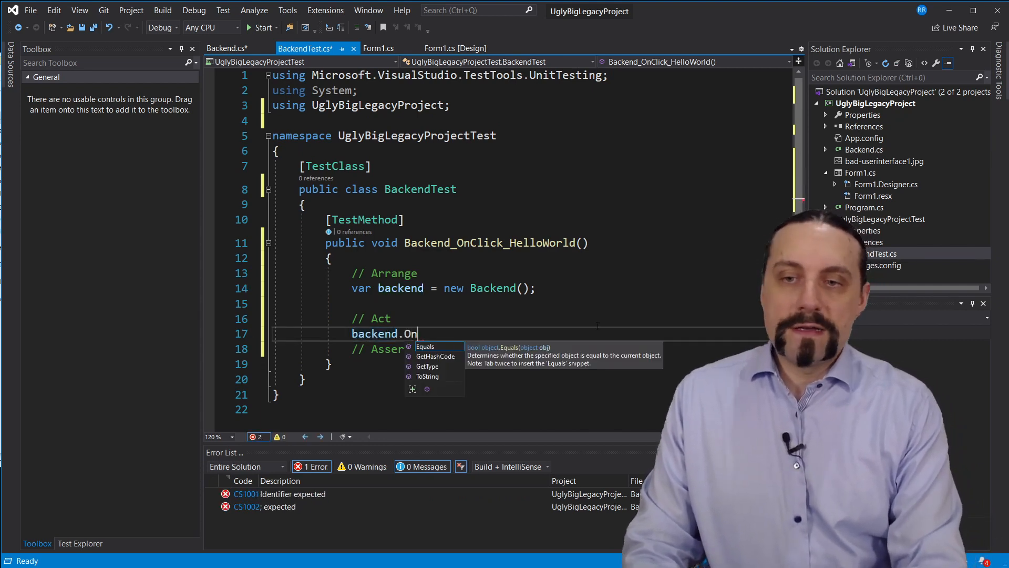
pyautogui.write('Click()')
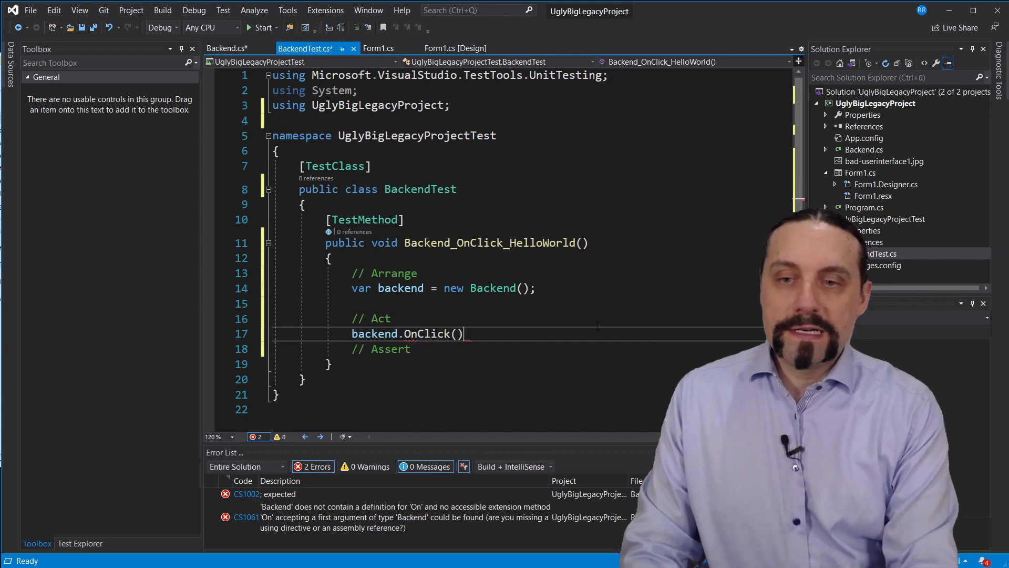
pyautogui.press('Enter')
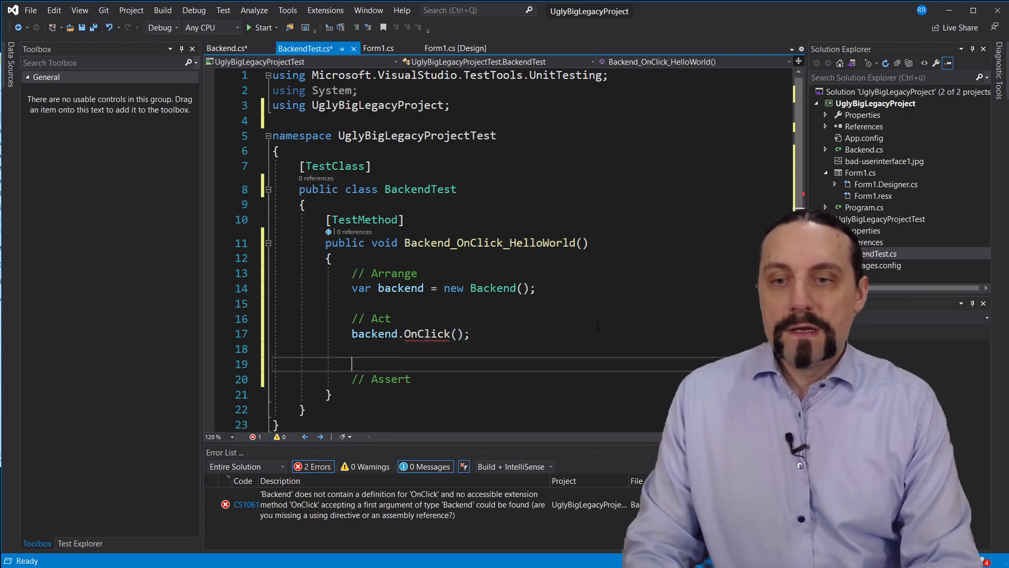
# - Store the result and add Assert.AreEqual(result, "Hello World")
pyautogui.write('var')
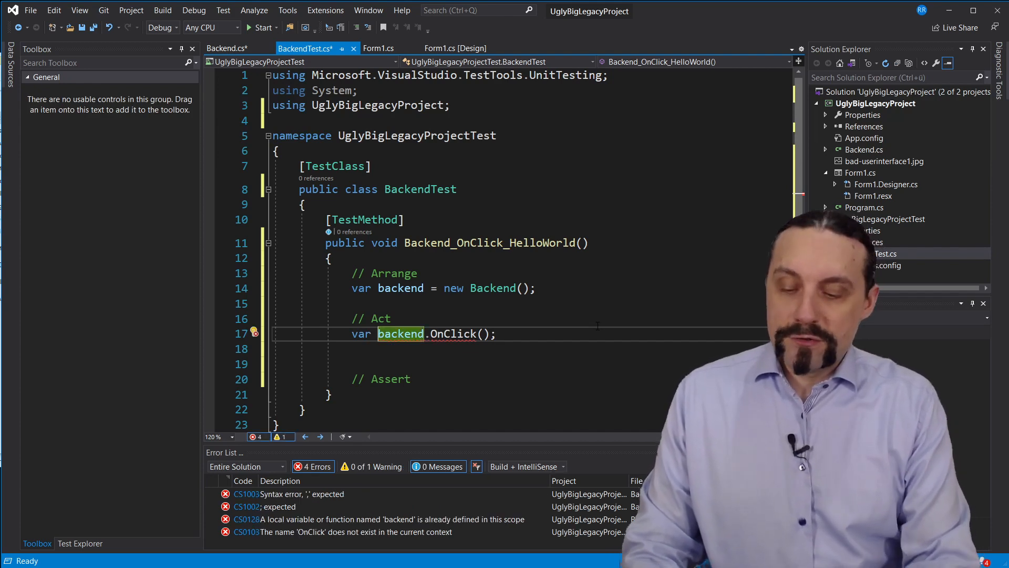
pyautogui.write('result =')
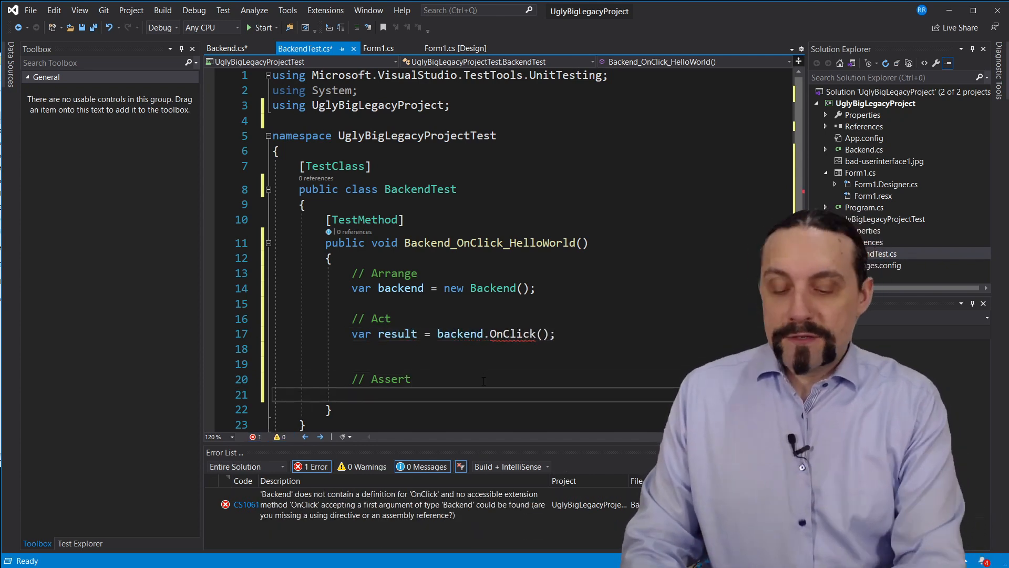
pyautogui.write('Assert.')
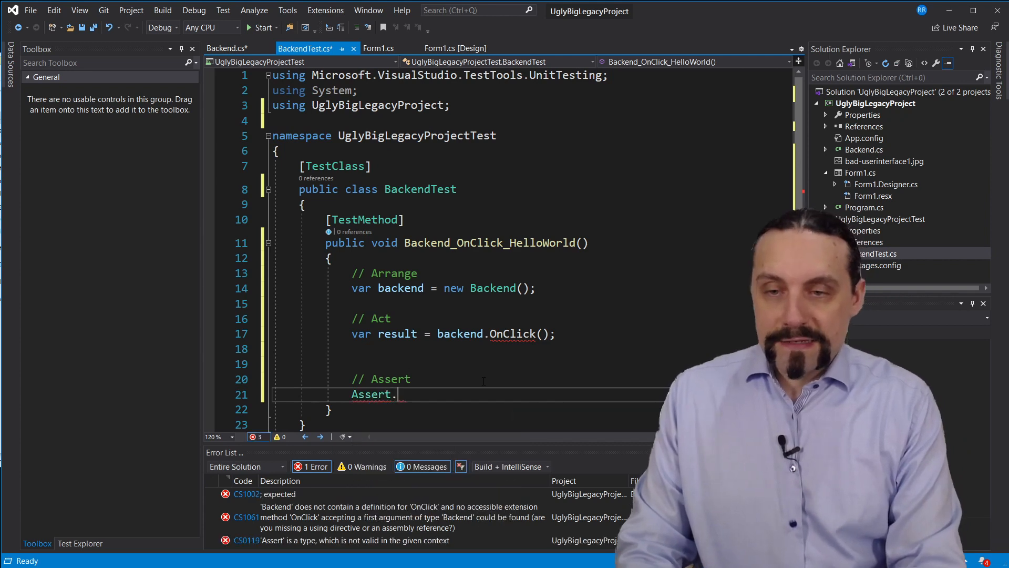
pyautogui.write('AreEqual')
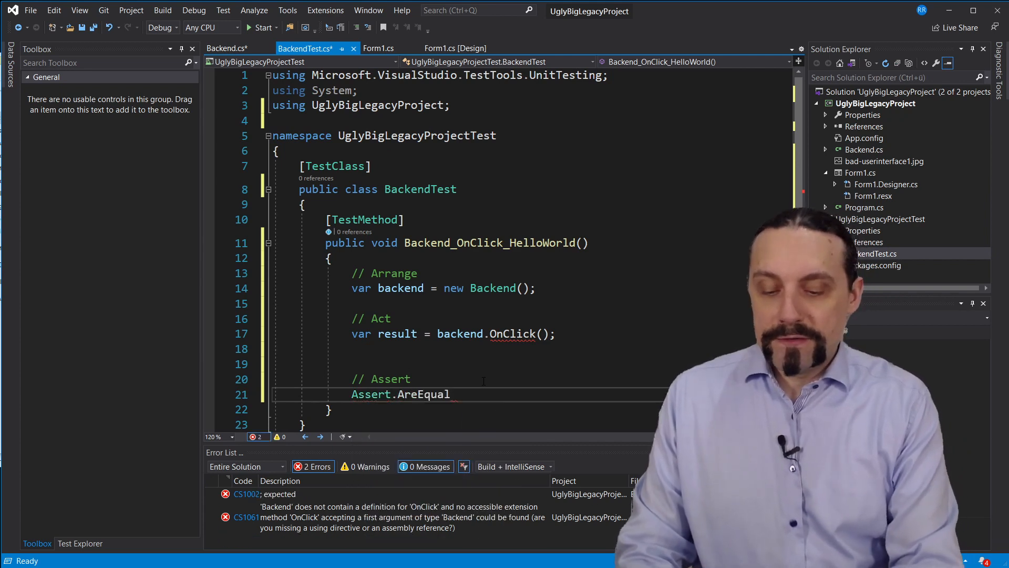
pyautogui.write('(rest')
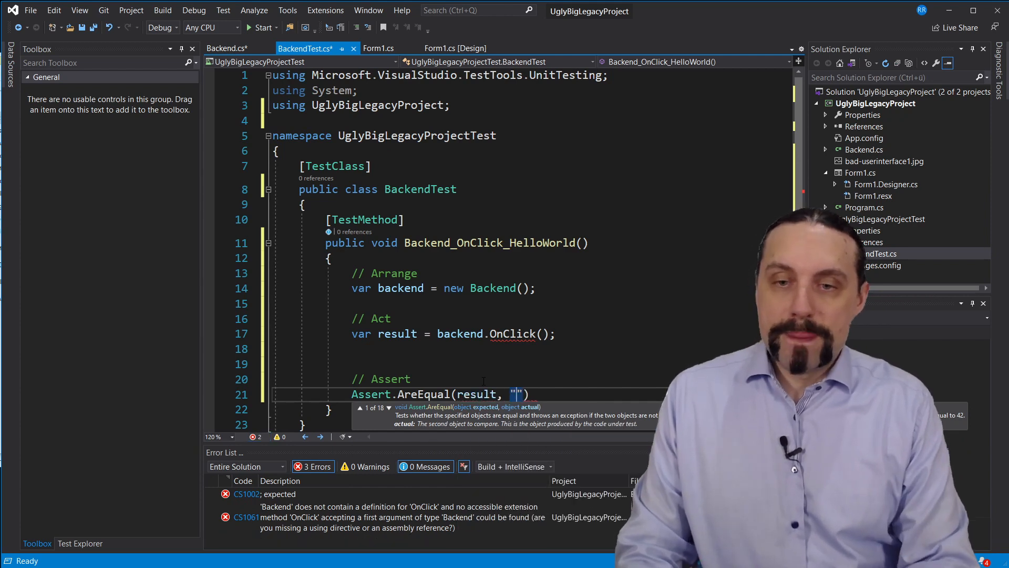
pyautogui.write('Hello Wor')
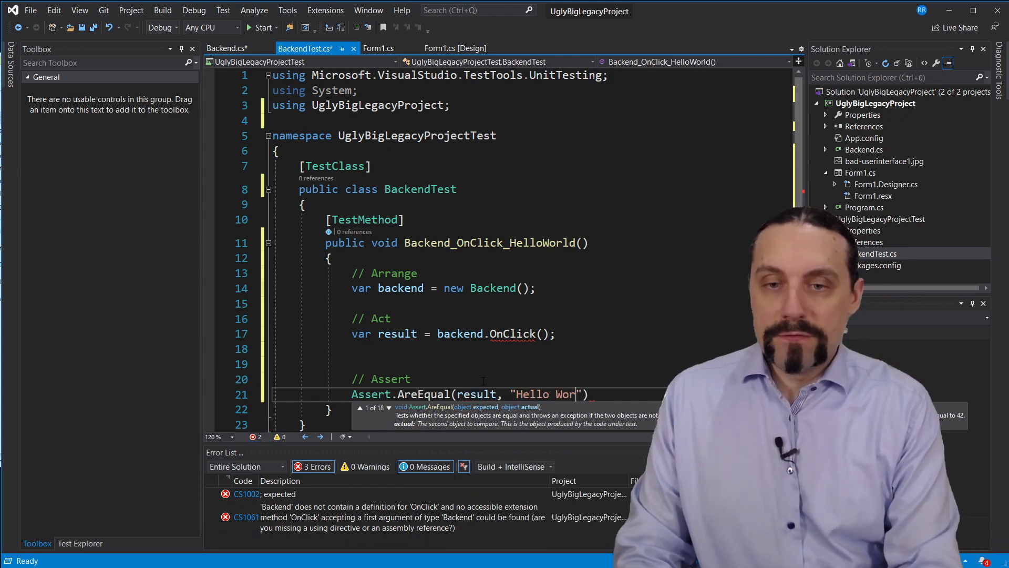
pyautogui.write('ld')
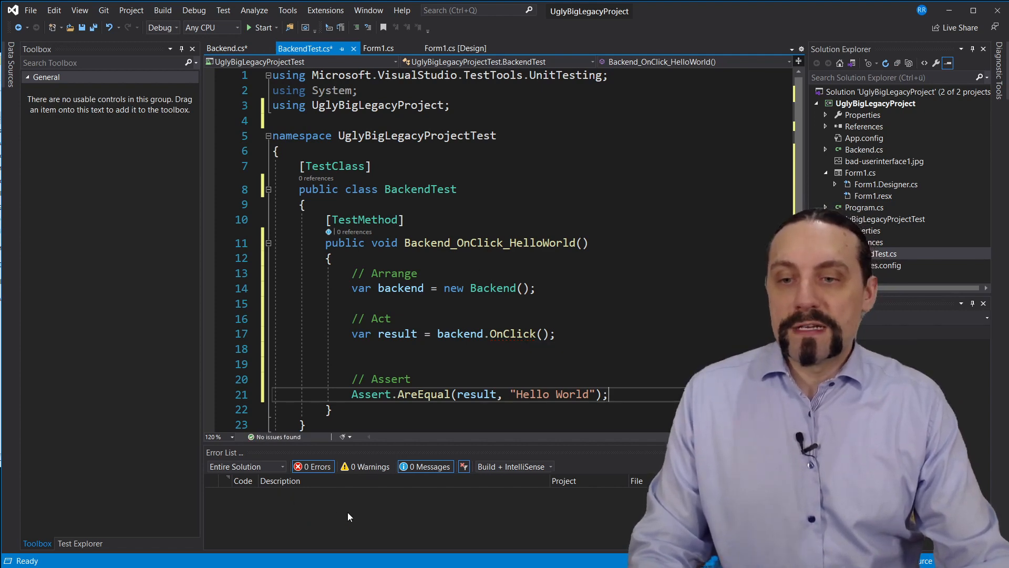
# - Run all tests in Test Explorer and open the failing Backend_OnClick_HelloWorld test
pyautogui.click(80, 543)
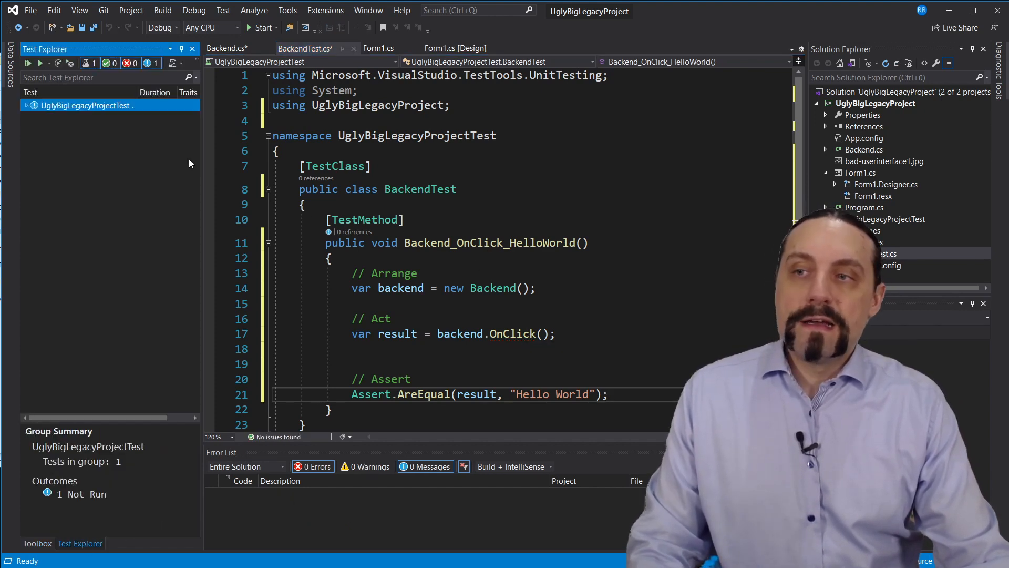
pyautogui.click(25, 106)
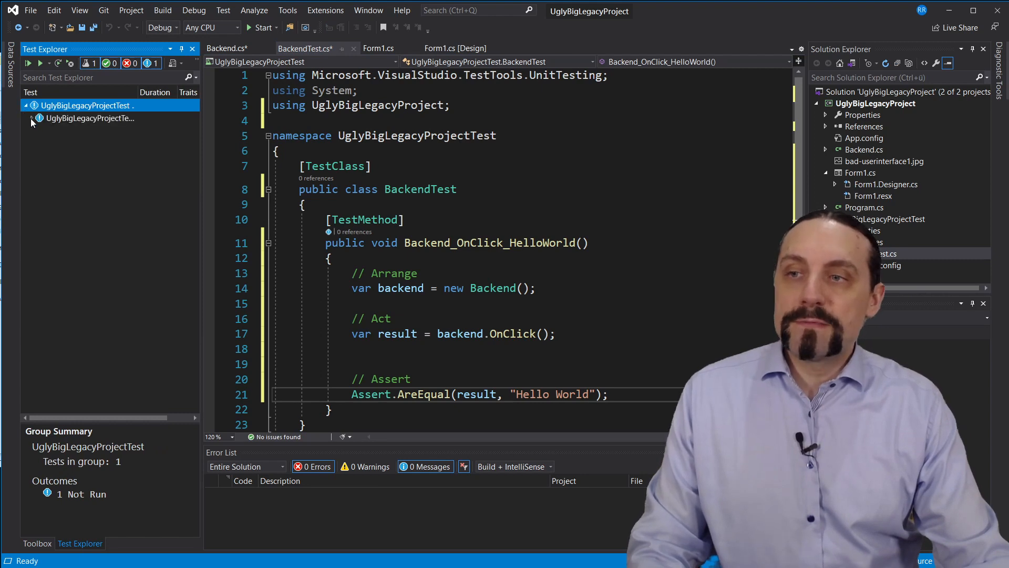
pyautogui.click(32, 118)
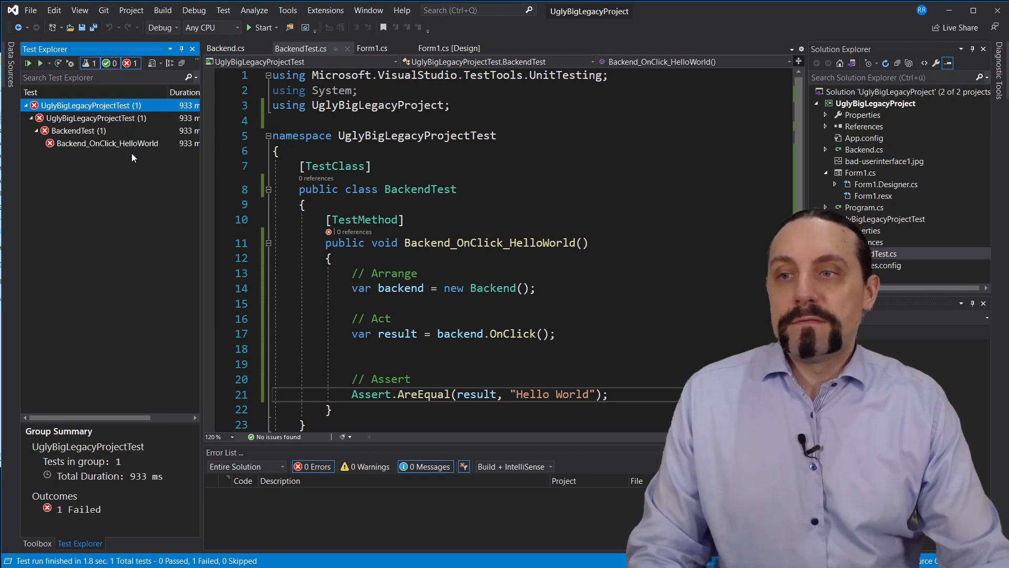
pyautogui.click(109, 143)
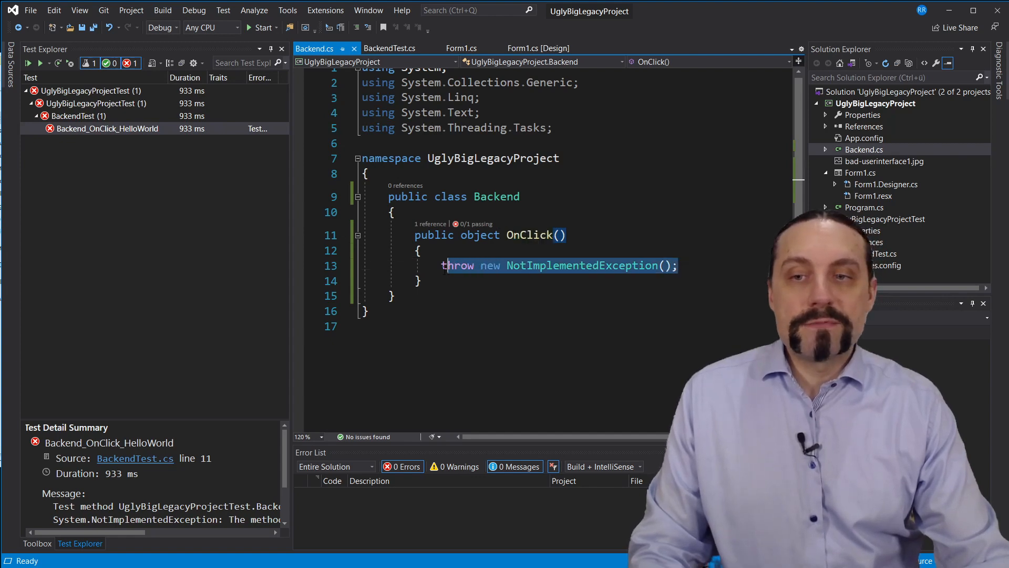
# - Replace the NotImplementedException in OnClick with a string return of "Hello World"
pyautogui.press('Delete')
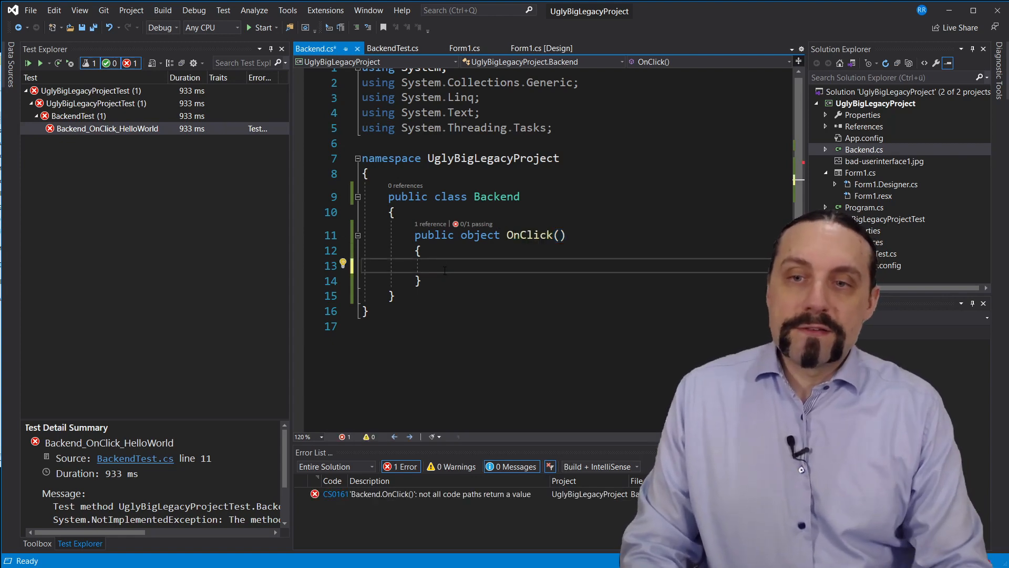
pyautogui.doubleClick(479, 235)
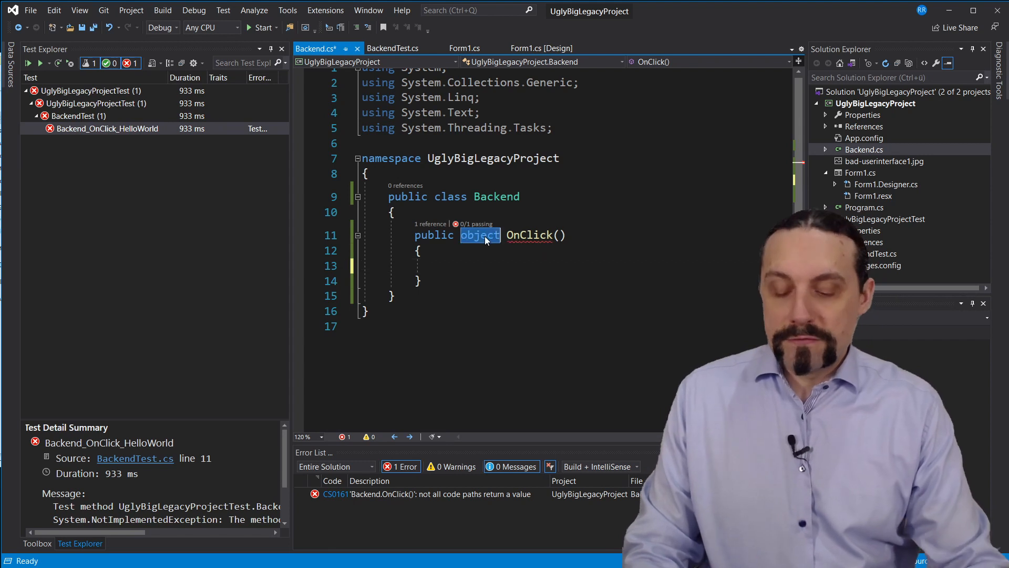
pyautogui.write('string')
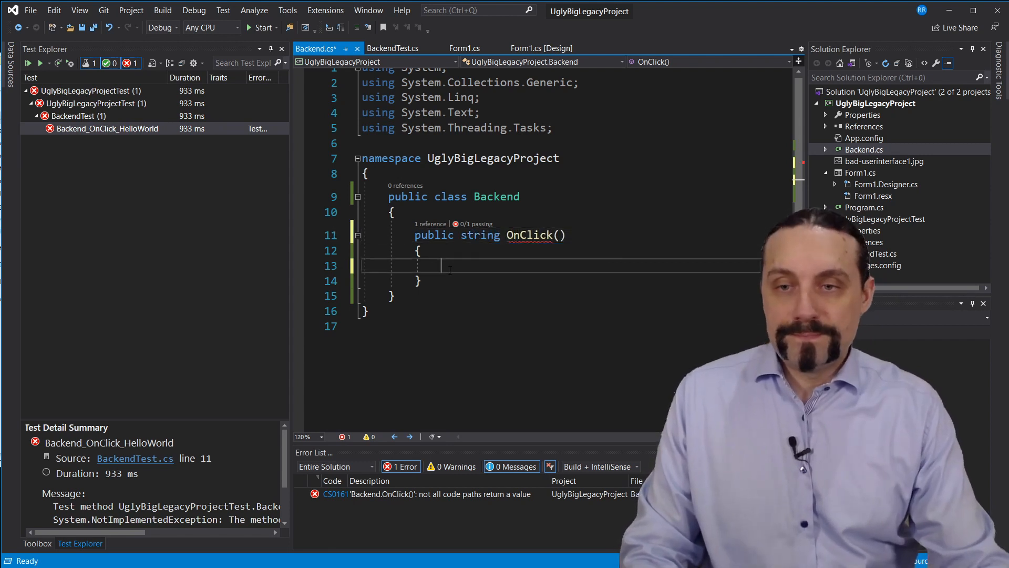
pyautogui.write('return')
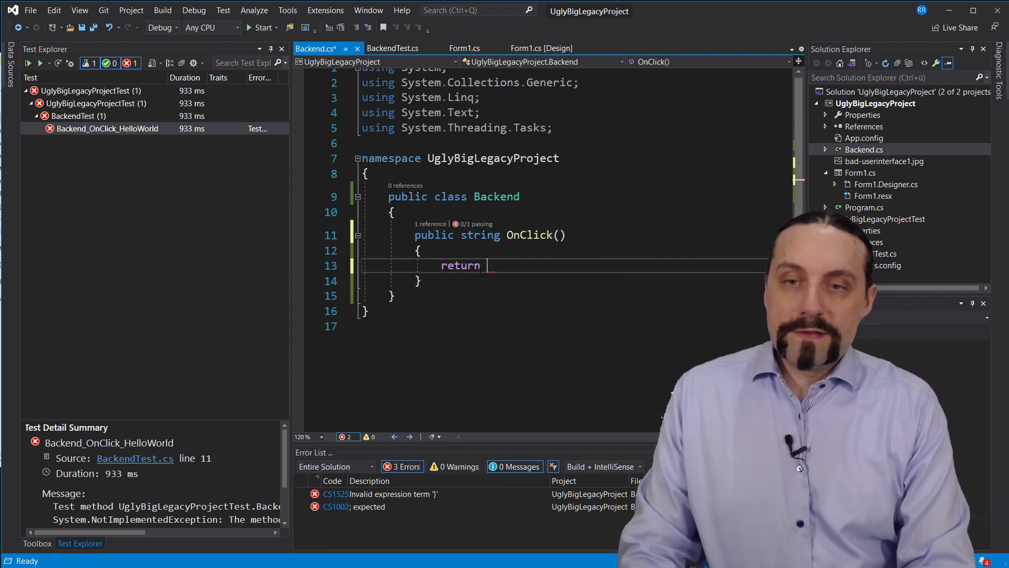
pyautogui.write('""')
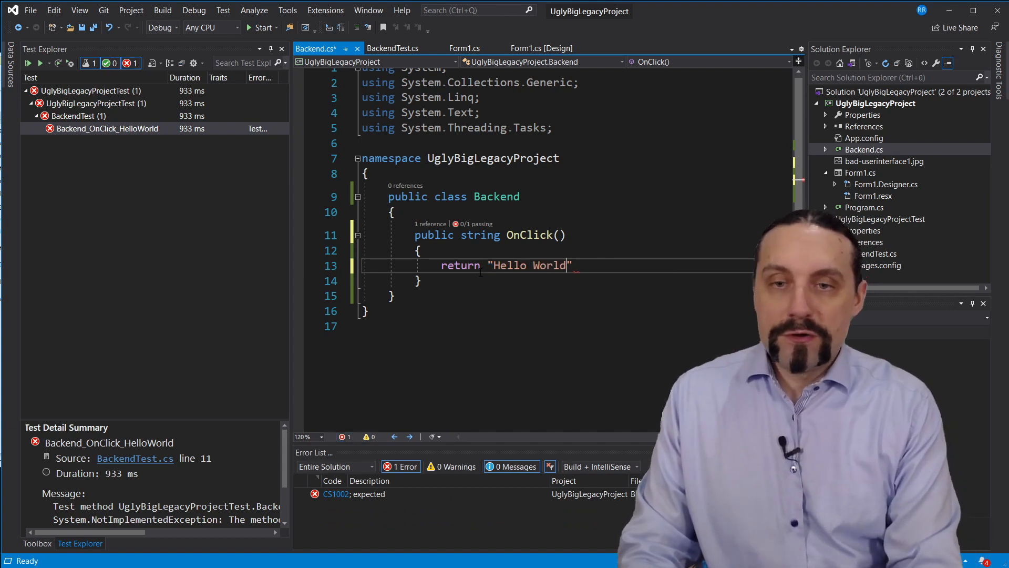
pyautogui.write('!')
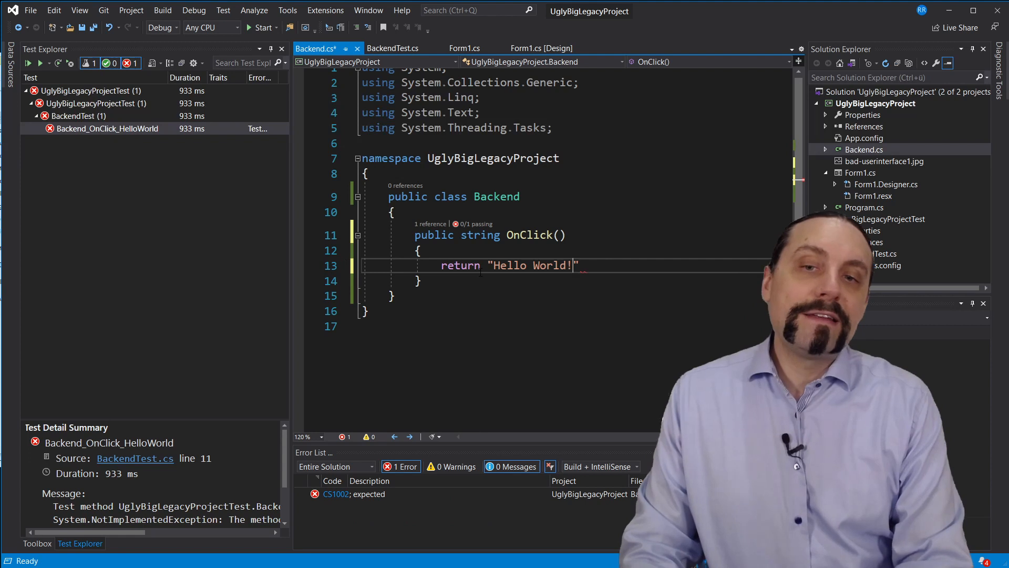
pyautogui.write(';')
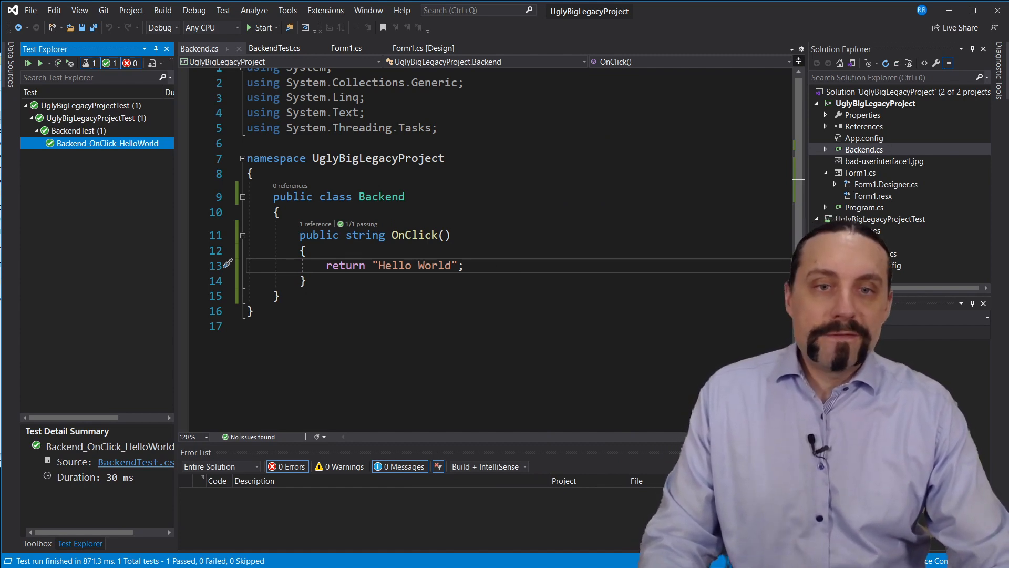
# - Switch to BackendTest.cs to review the test's OnClick call
pyautogui.click(275, 48)
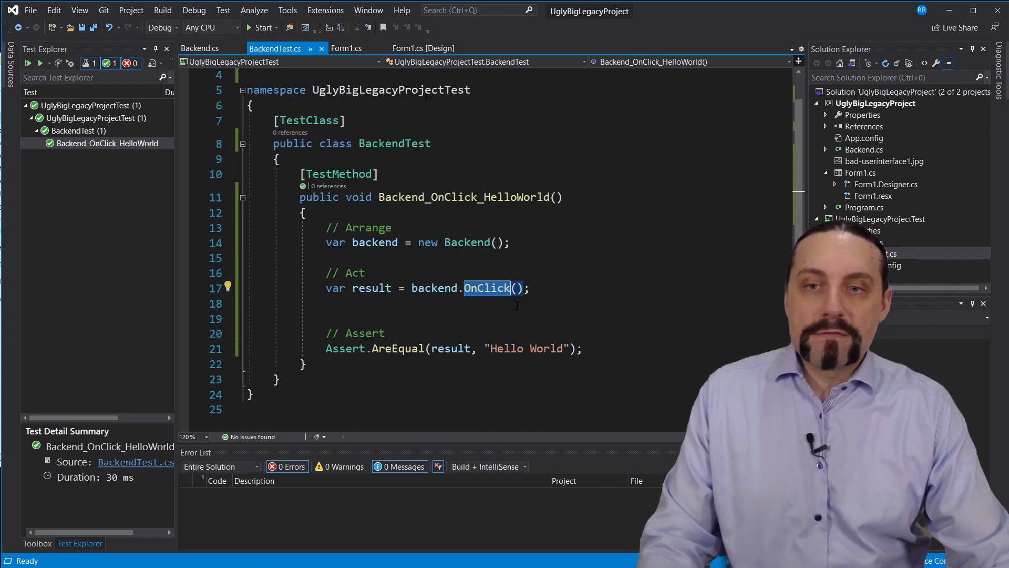
pyautogui.moveTo(907, 193)
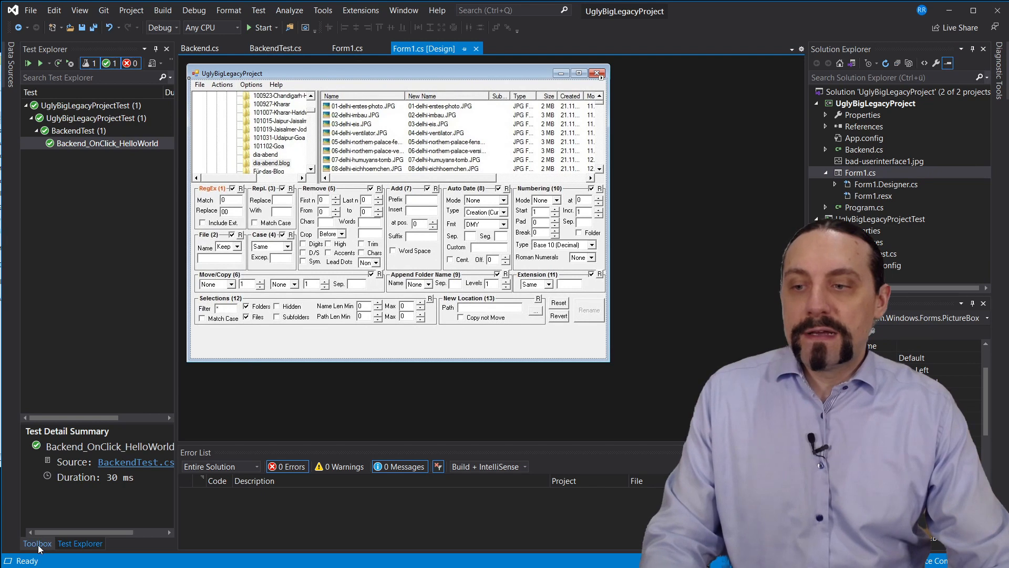
# - Add a label and a Click Me! button to Form1 and generate button1_Click
pyautogui.click(33, 544)
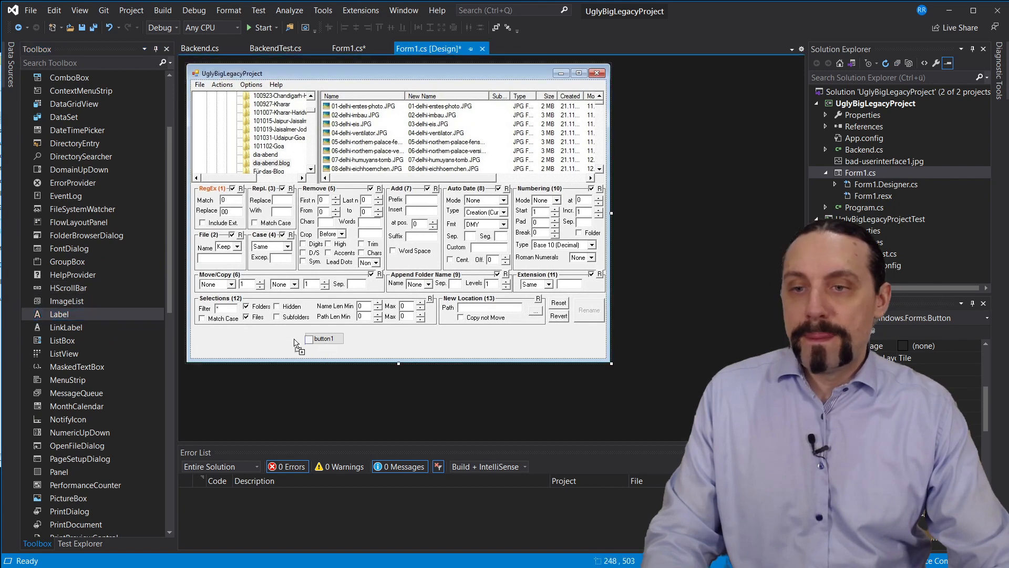
pyautogui.moveTo(58, 314); pyautogui.dragTo(218, 336)
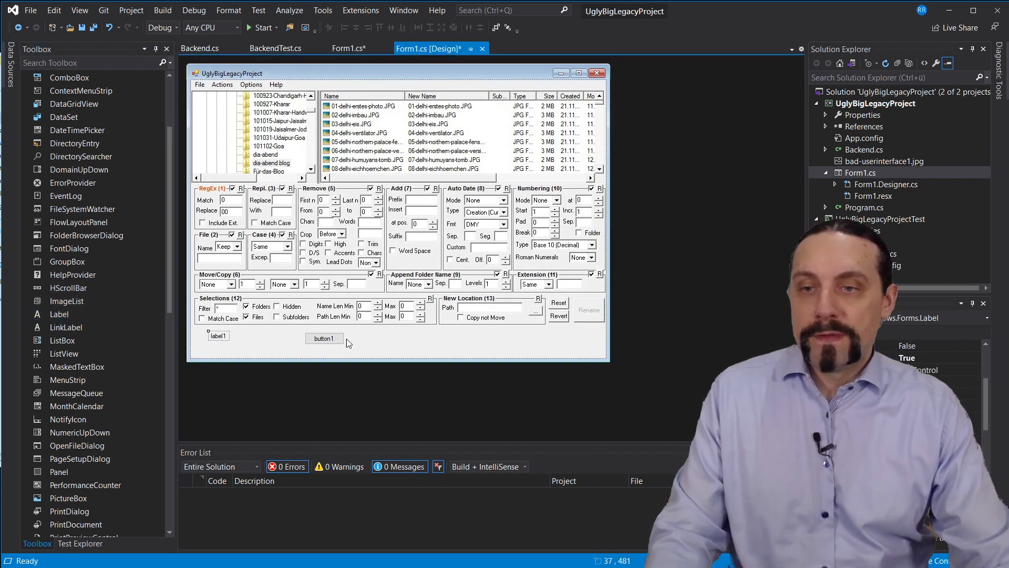
pyautogui.click(324, 338)
pyautogui.write('Click Me')
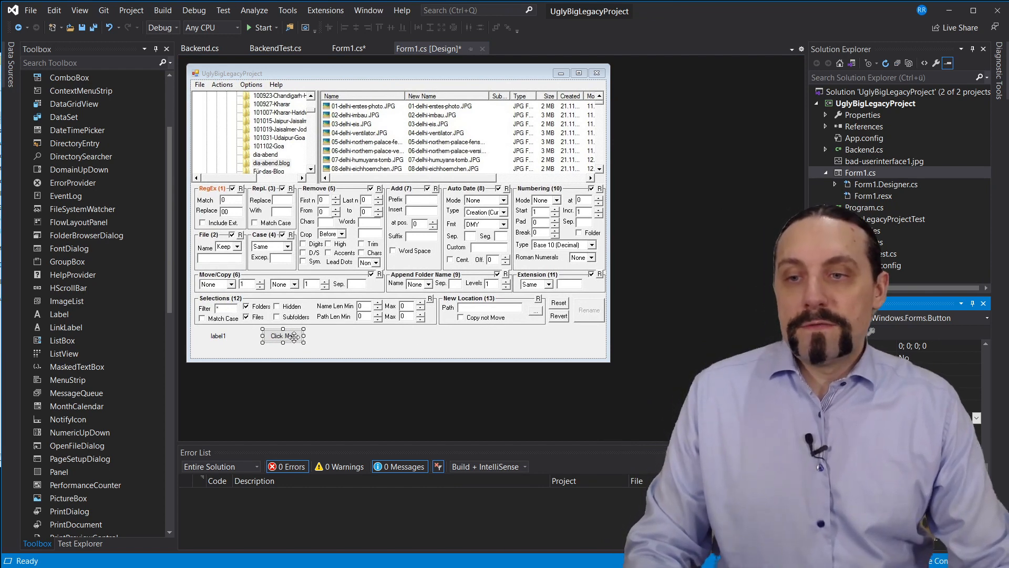
pyautogui.doubleClick(284, 336)
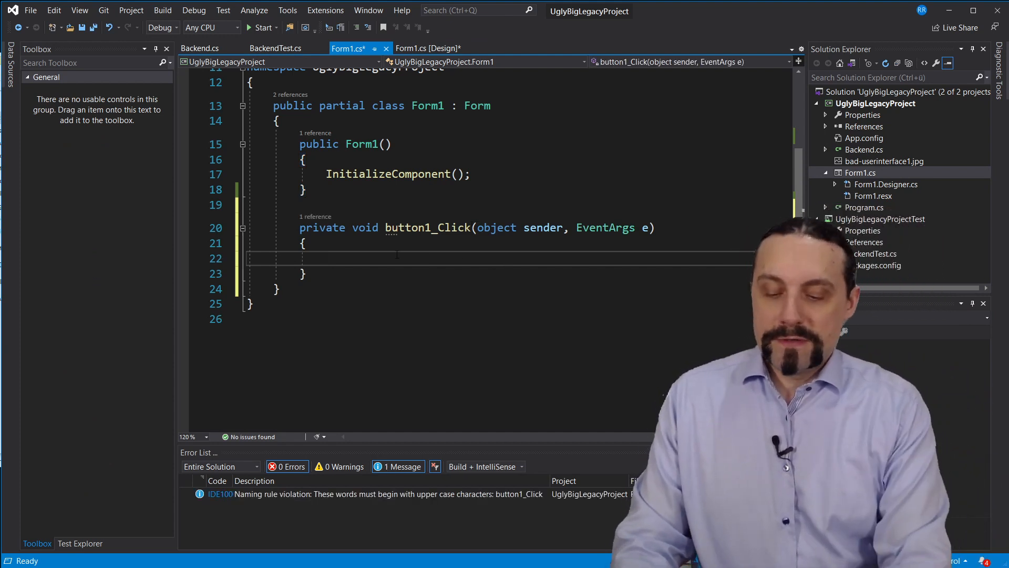
# - In button1_Click, add 'var backend = new Backend();' and set label1.Text to backend.OnClick()
pyautogui.write('var b')
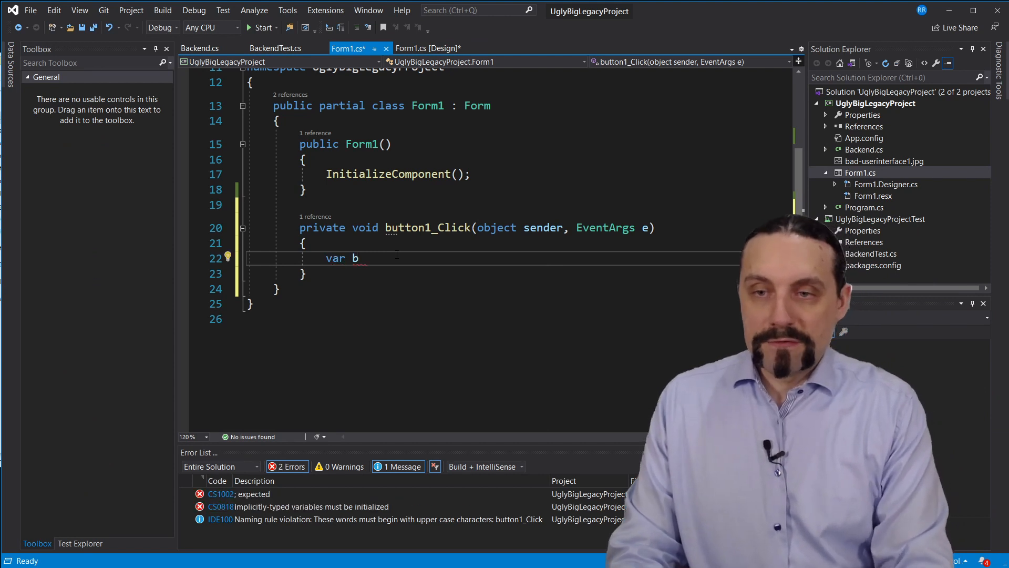
pyautogui.write('ackend = n')
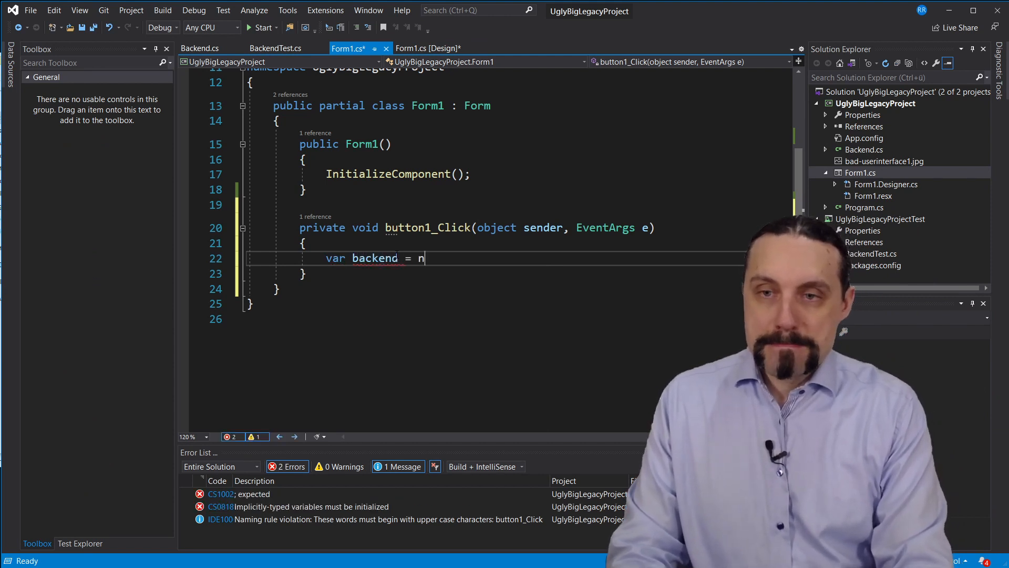
pyautogui.write('ew Backend')
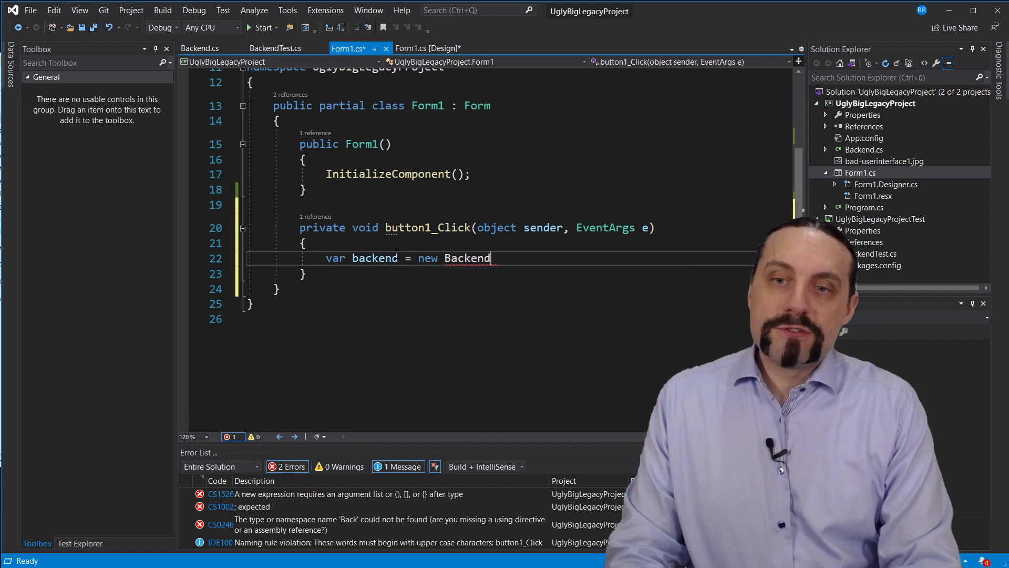
pyautogui.write('();')
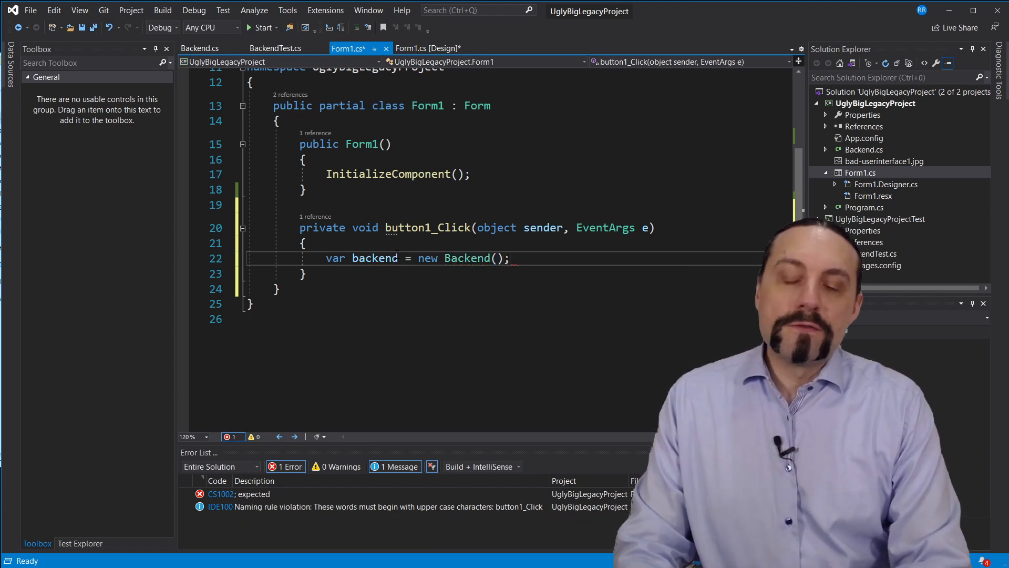
pyautogui.write('backend')
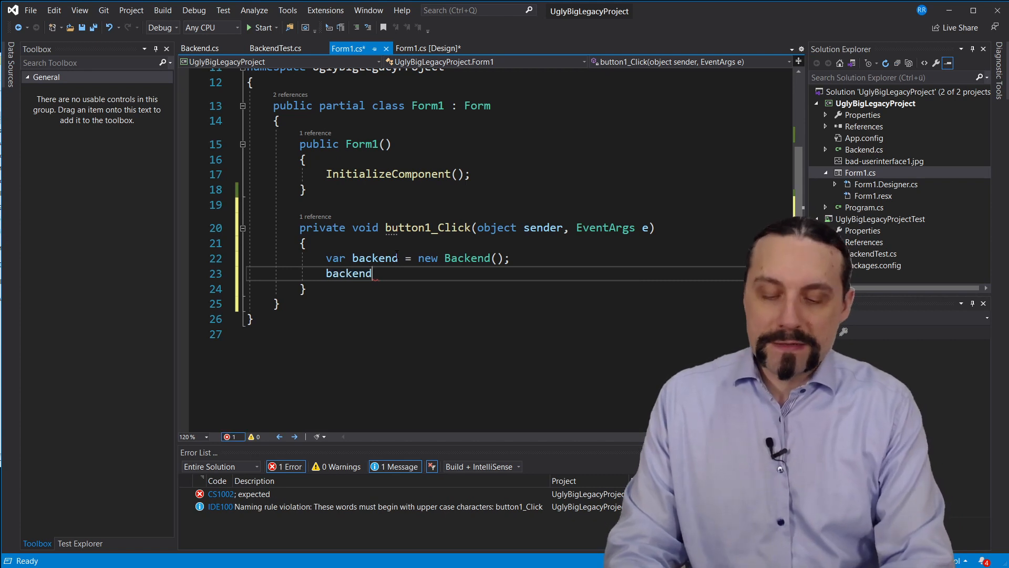
pyautogui.write('.OnClick();')
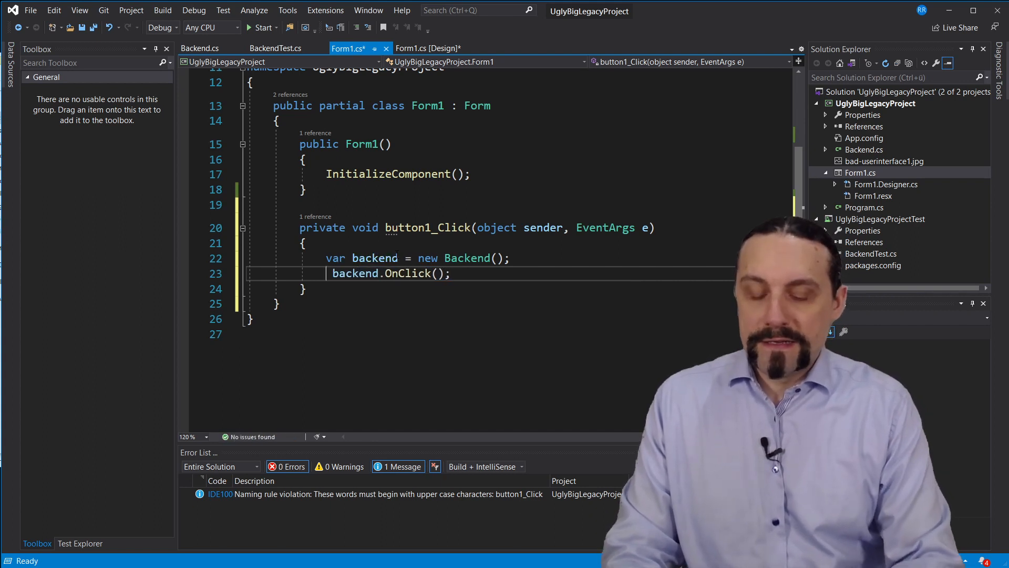
pyautogui.write('label1')
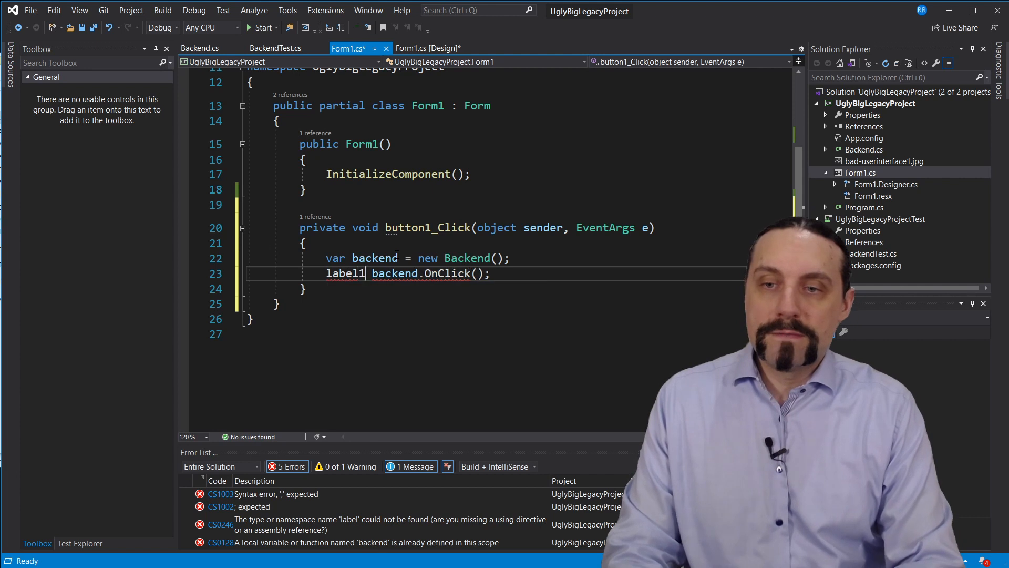
pyautogui.write('.Text =')
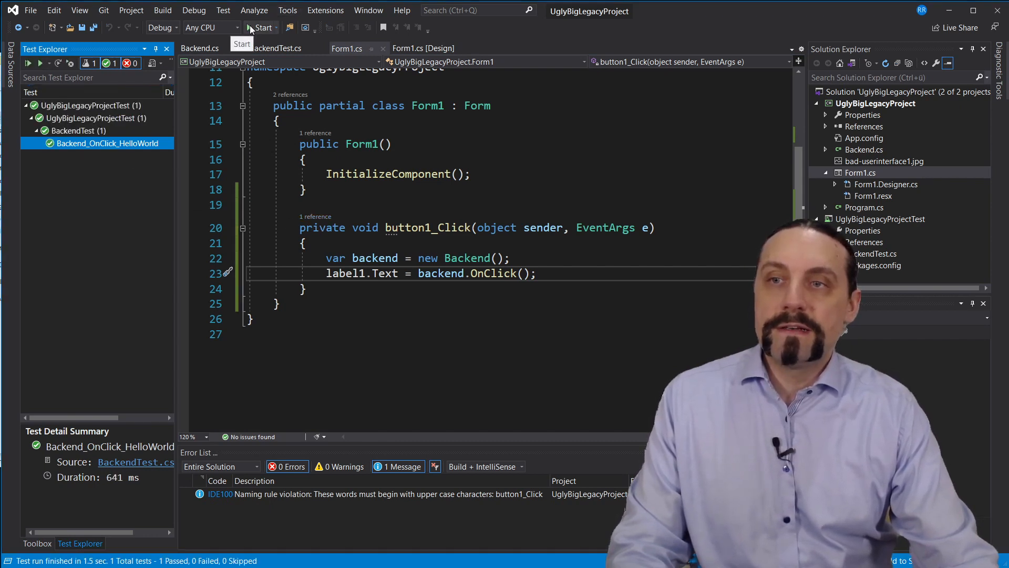
# - Launch the legacy app with debugging and press Click Me! to show Hello World
pyautogui.click(259, 27)
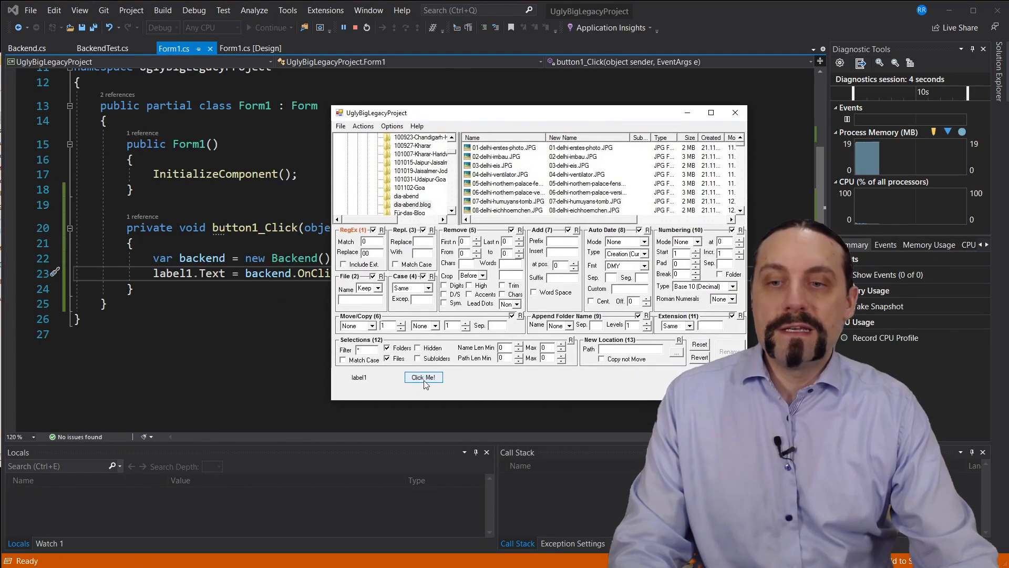
pyautogui.click(423, 377)
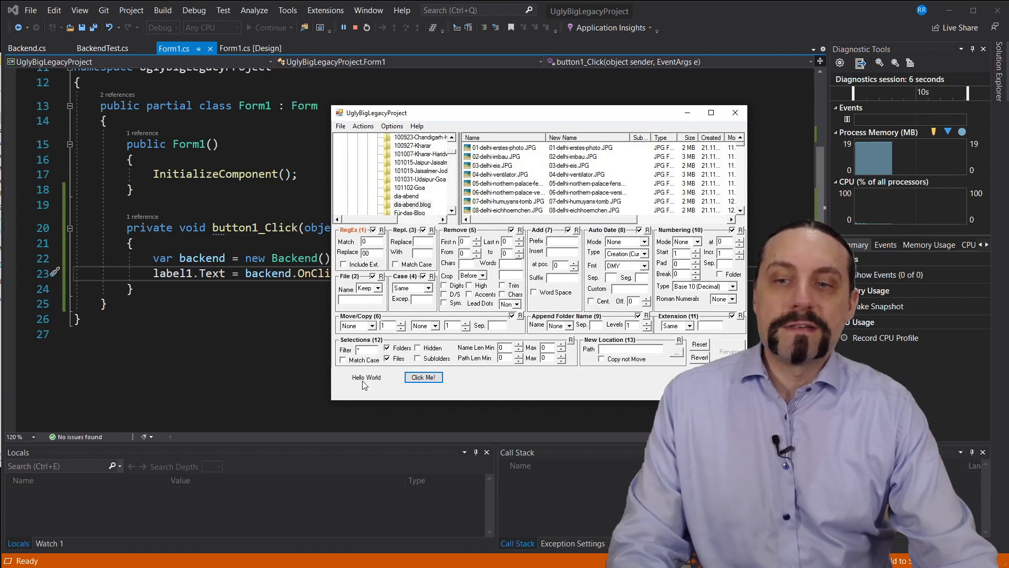